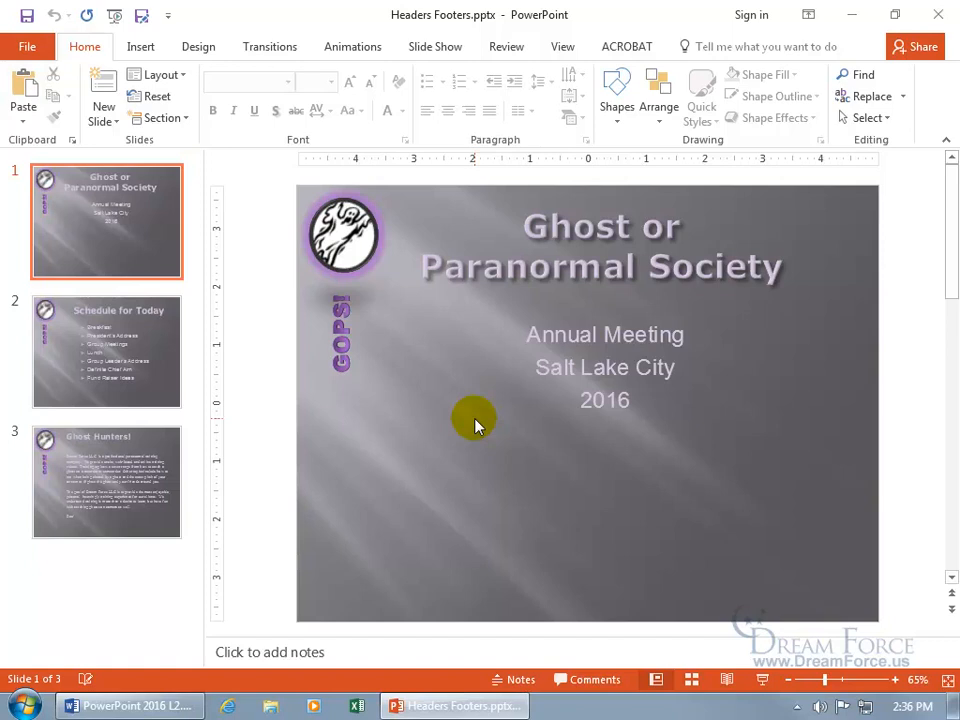
pyautogui.moveTo(467, 400)
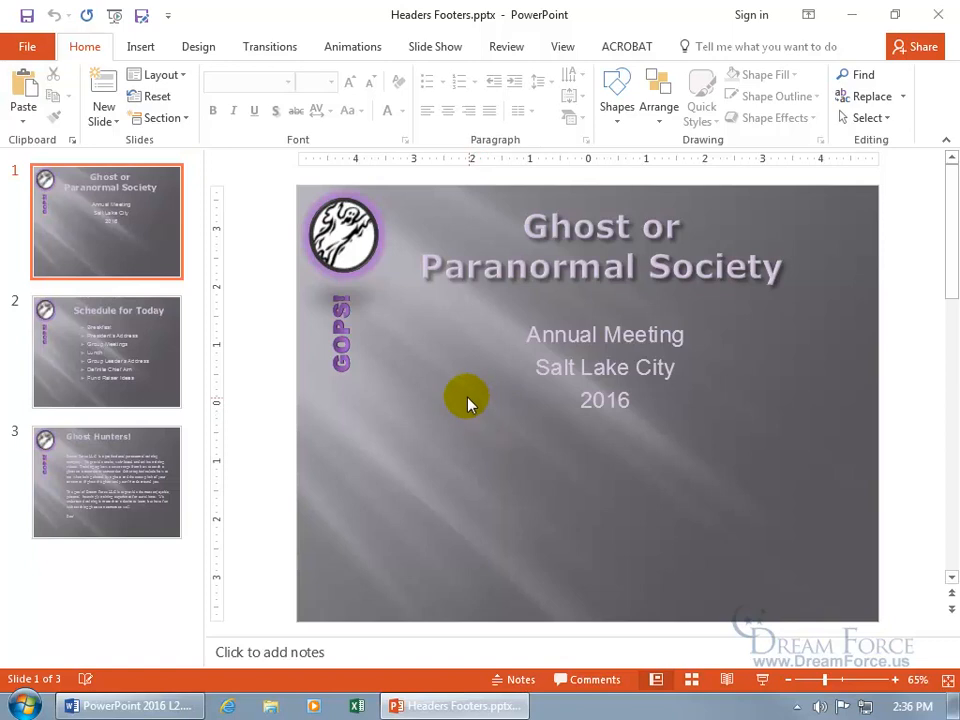
pyautogui.moveTo(405, 437)
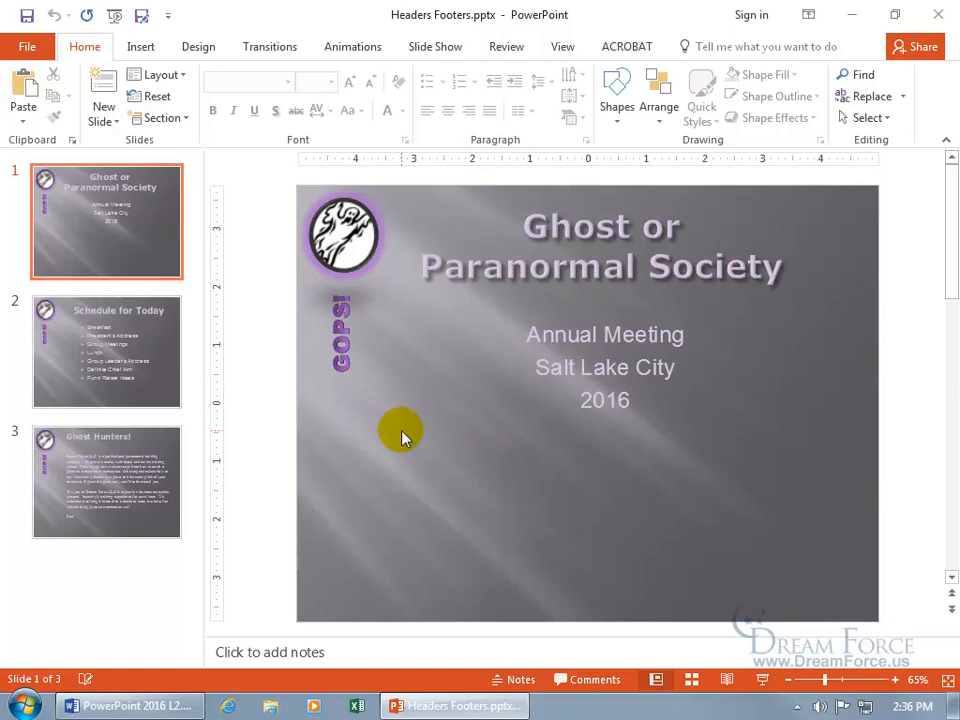
pyautogui.moveTo(603, 500)
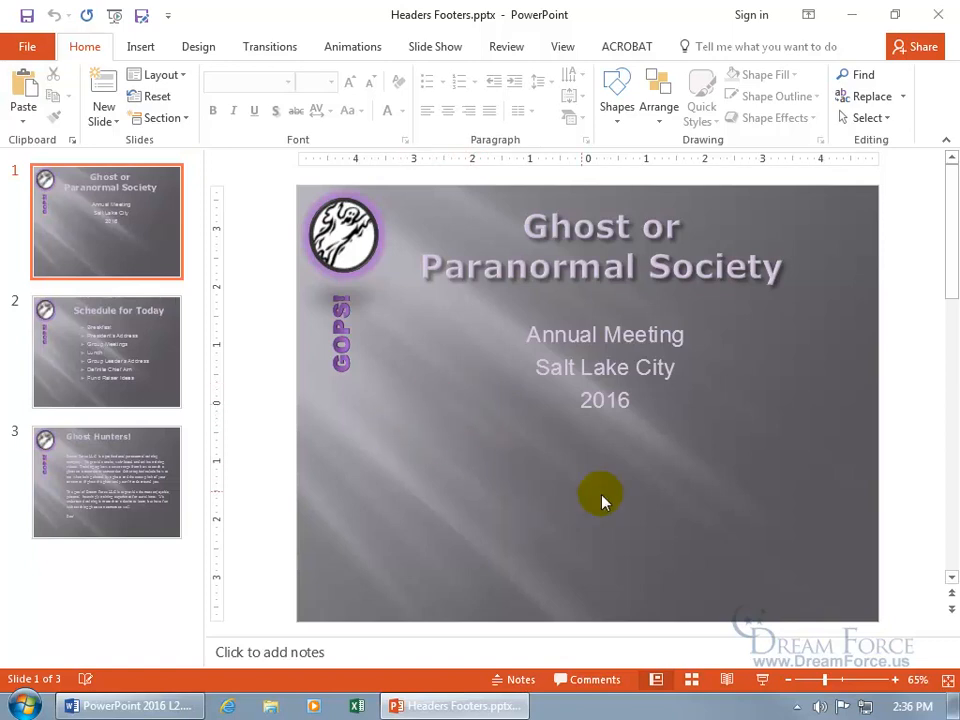
pyautogui.moveTo(795, 585)
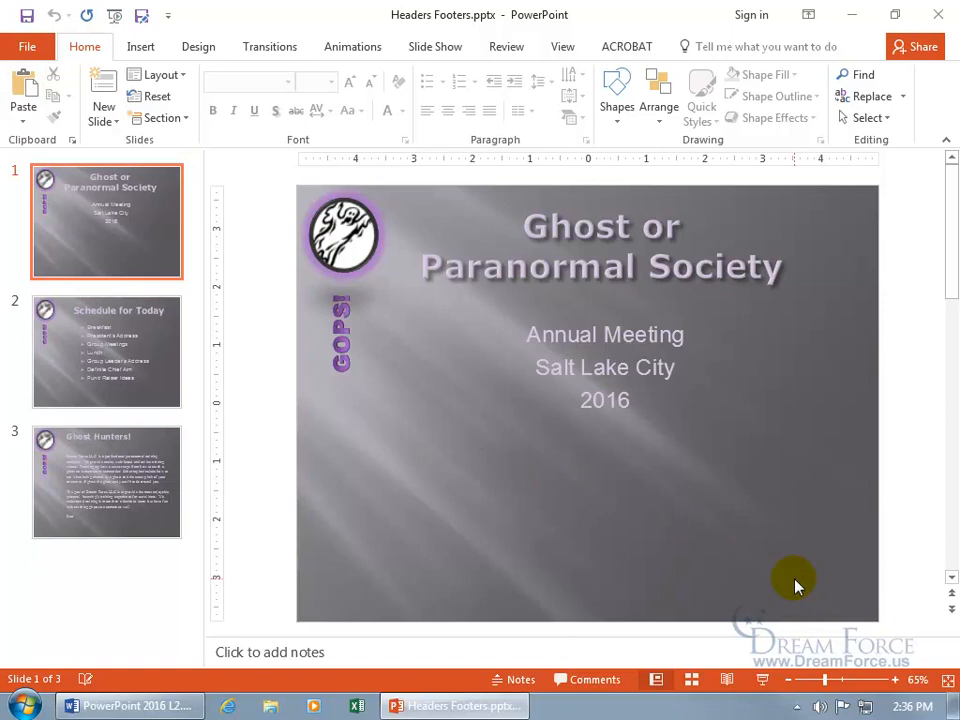
pyautogui.moveTo(817, 587)
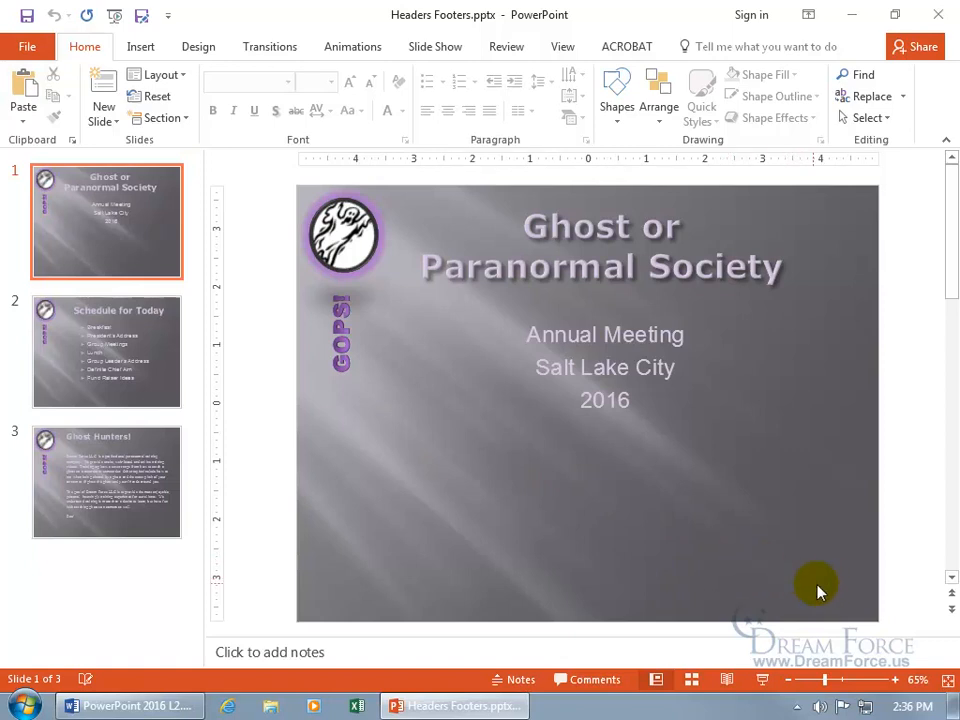
# Step: Open the Header and Footer dialog from the Insert tab
pyautogui.click(106, 482)
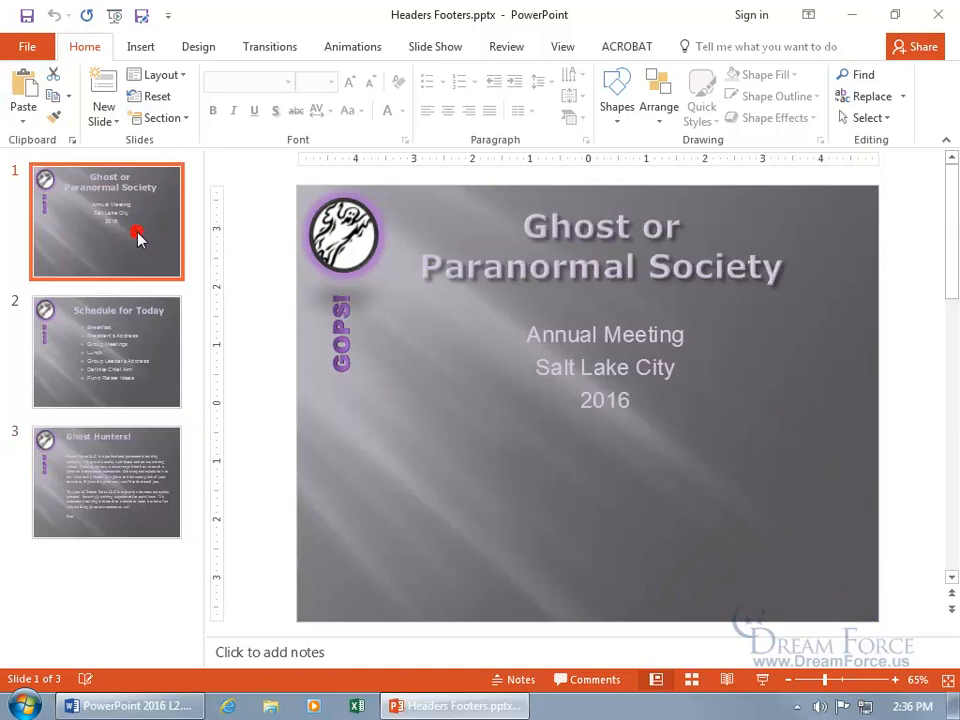
pyautogui.moveTo(160, 66)
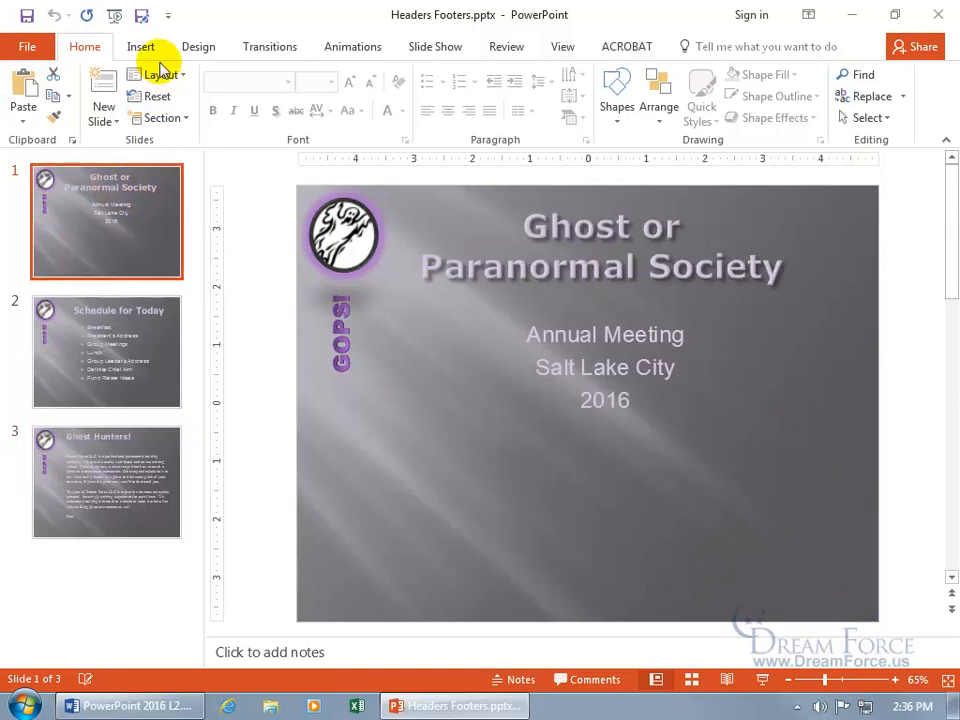
pyautogui.click(140, 46)
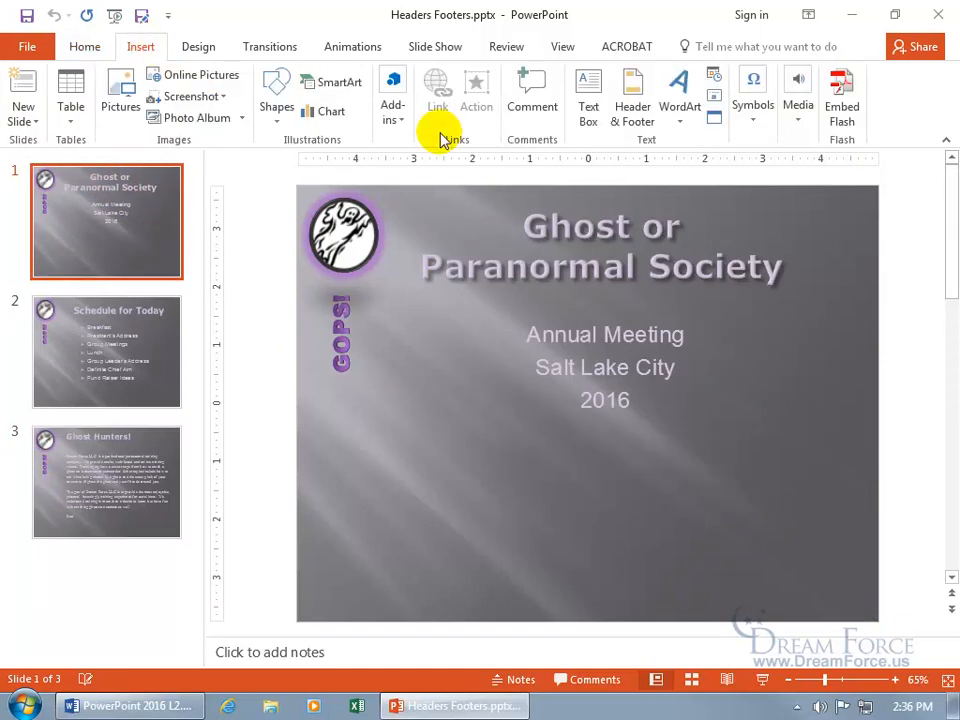
pyautogui.moveTo(632, 100)
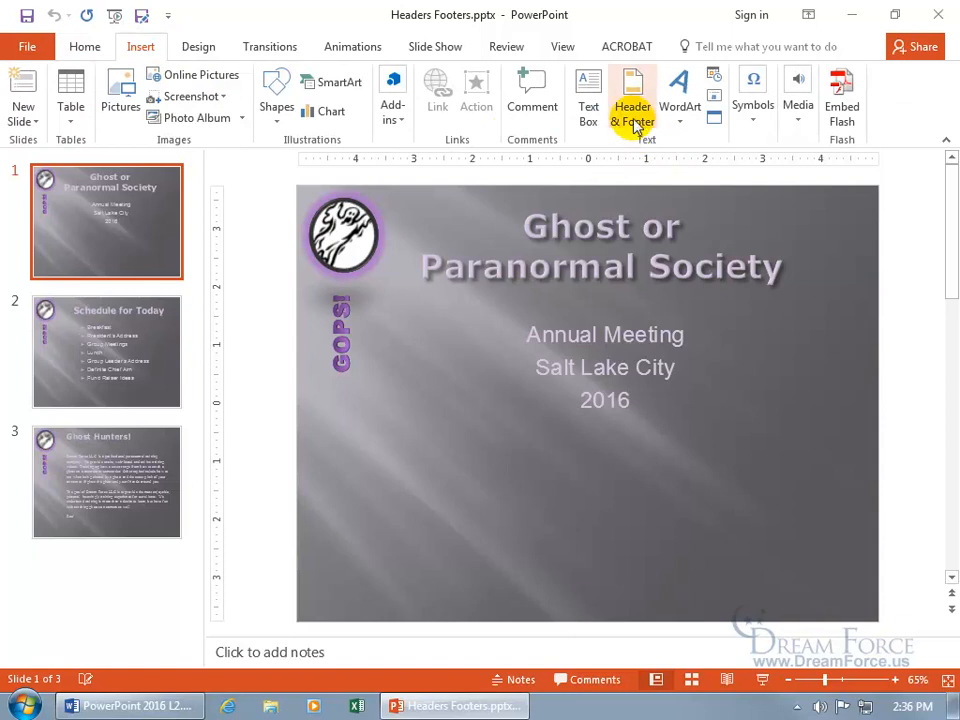
pyautogui.click(632, 98)
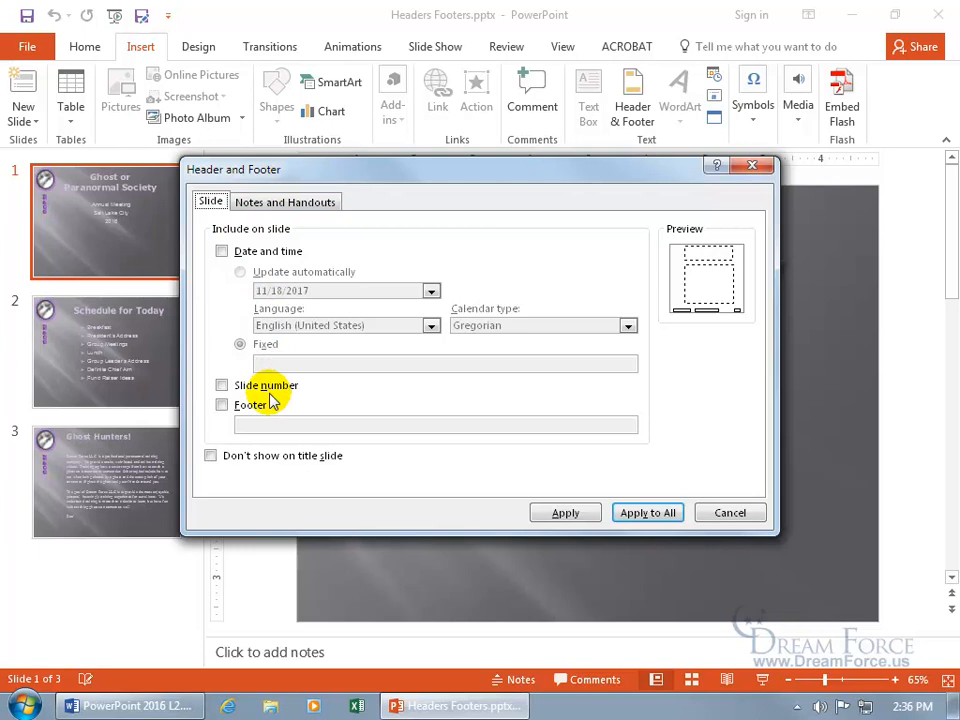
pyautogui.click(285, 201)
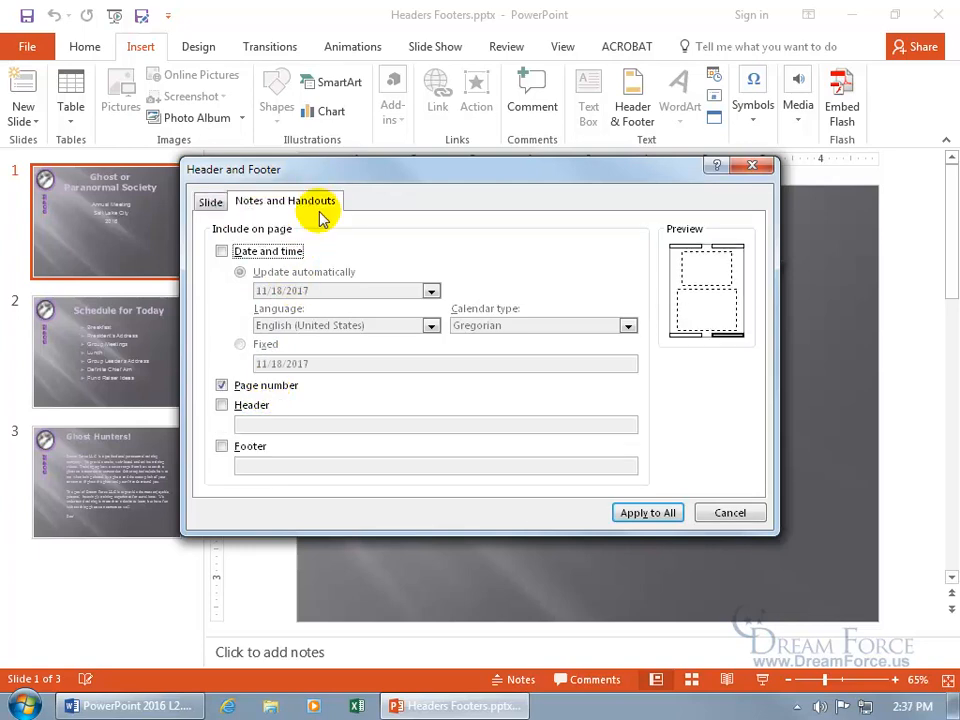
pyautogui.moveTo(338, 235)
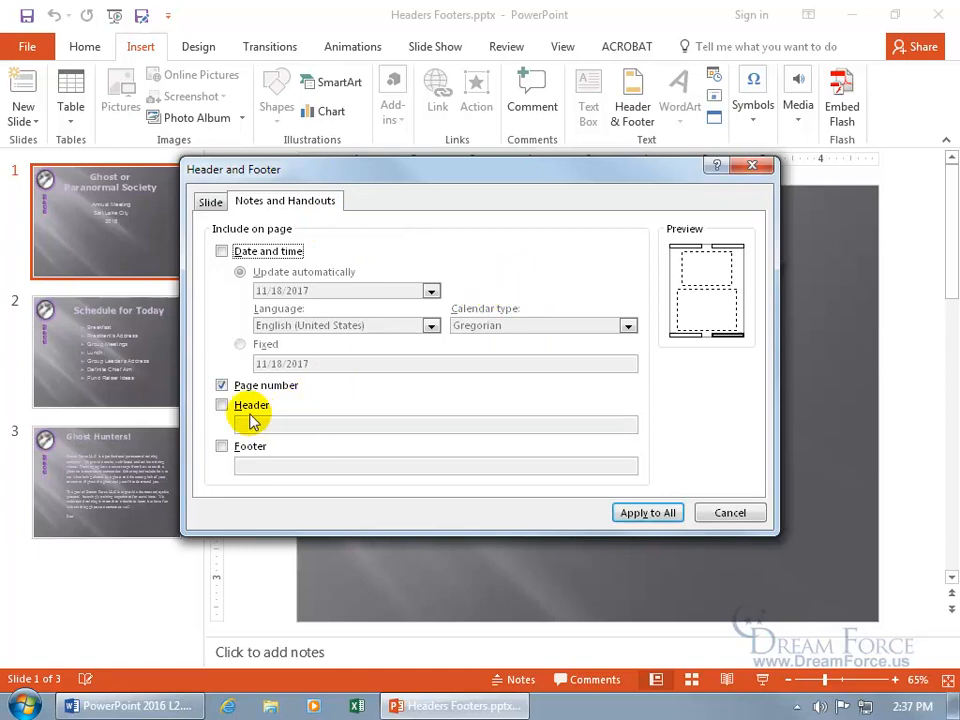
pyautogui.click(221, 385)
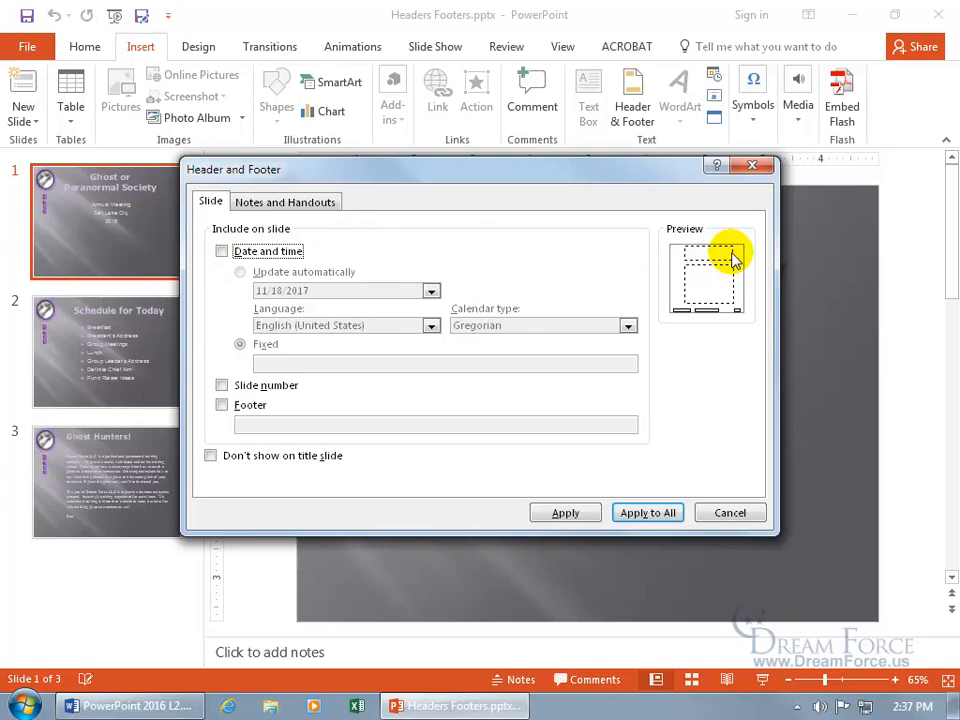
pyautogui.moveTo(713, 277)
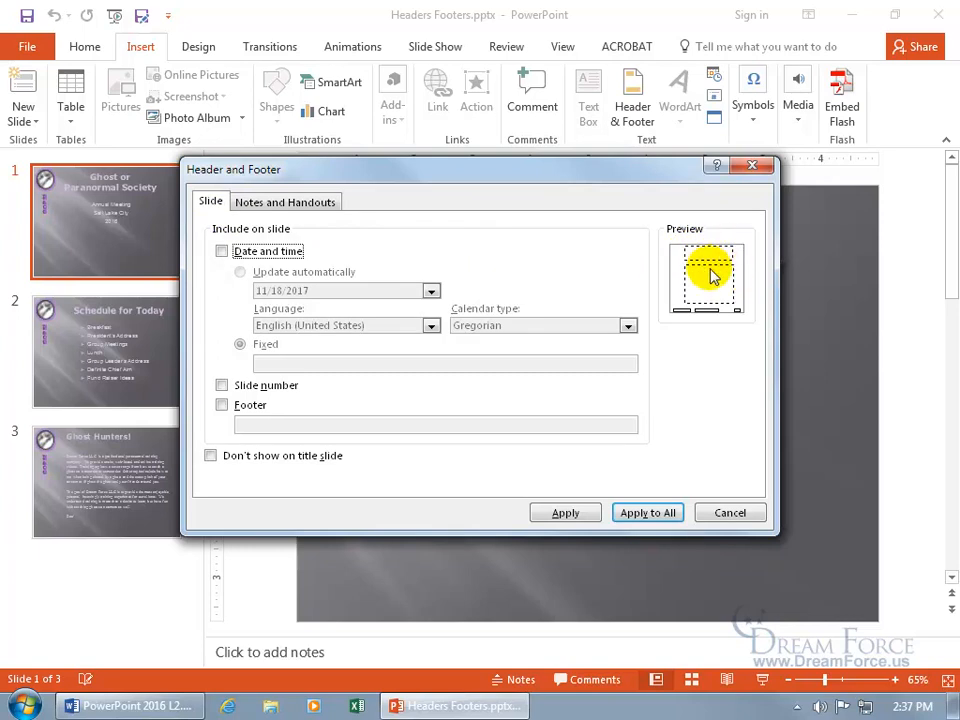
pyautogui.moveTo(725, 285)
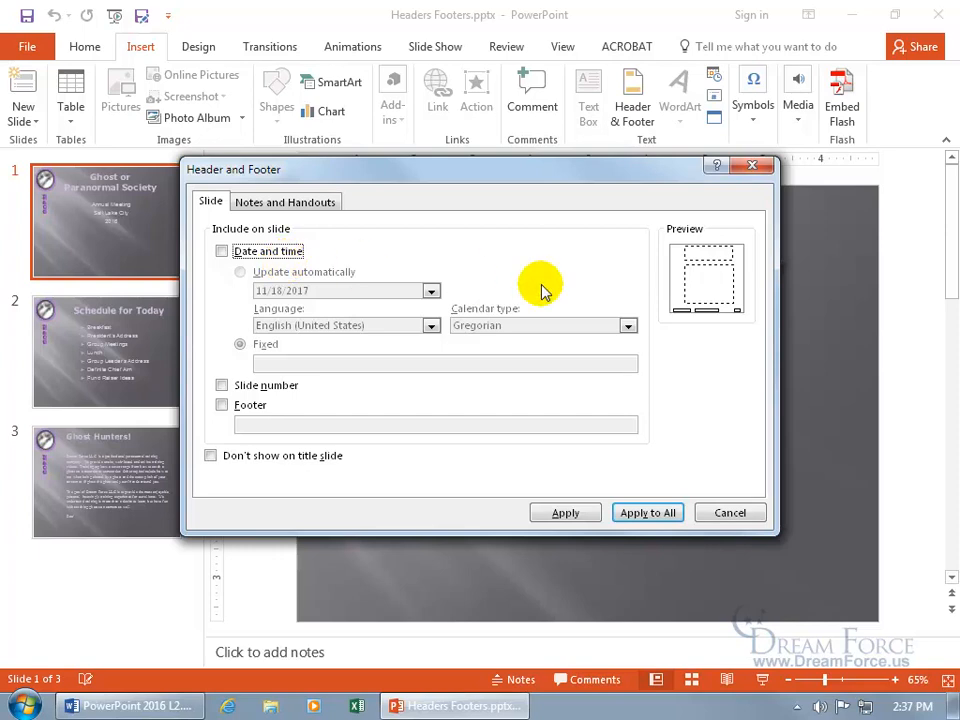
pyautogui.moveTo(685, 325)
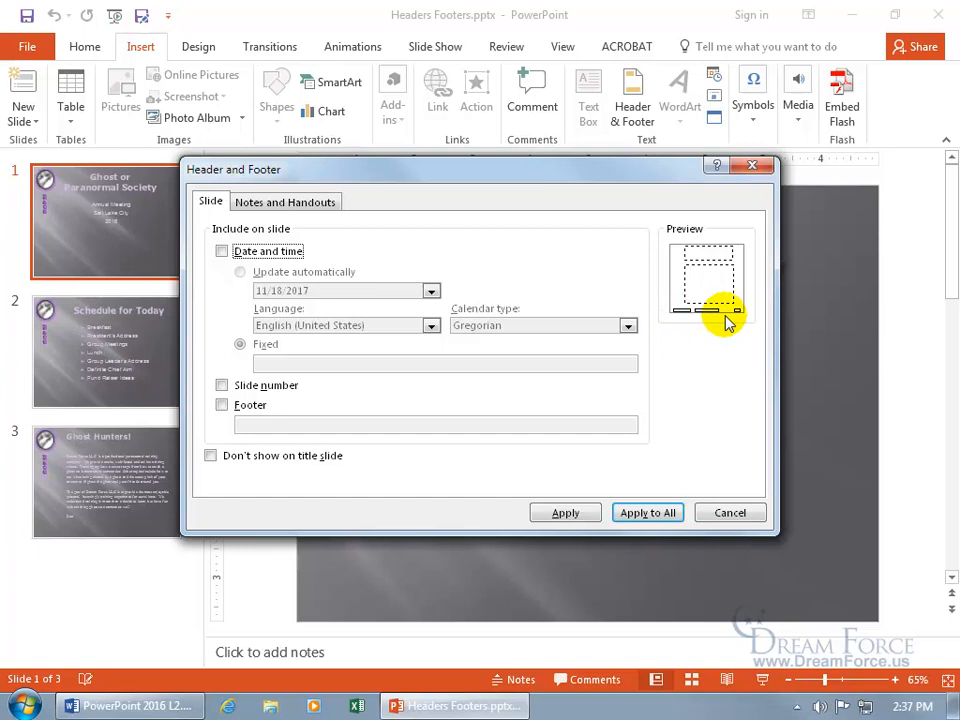
# Step: Turn on an automatically updating 11/18/2017-style date and slide numbers for slides
pyautogui.click(221, 251)
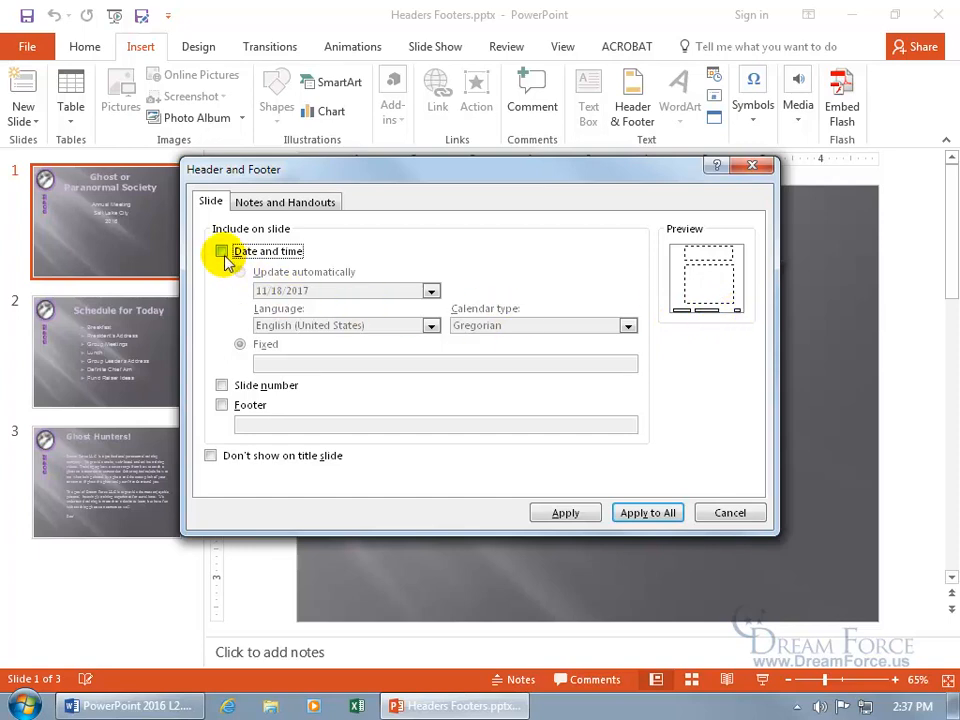
pyautogui.click(221, 251)
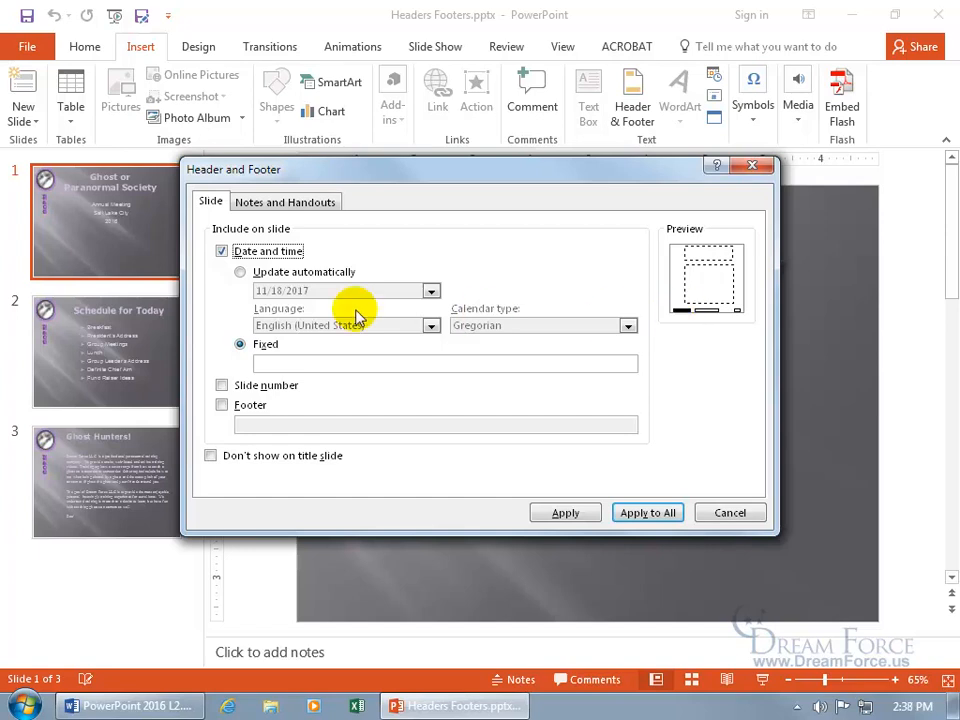
pyautogui.click(240, 272)
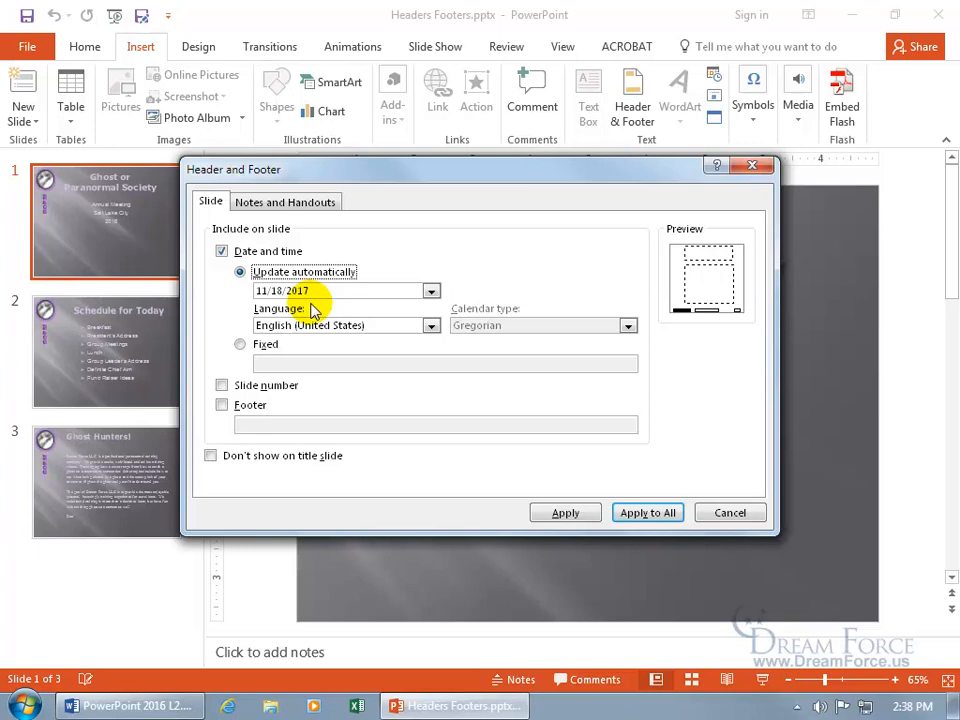
pyautogui.click(431, 291)
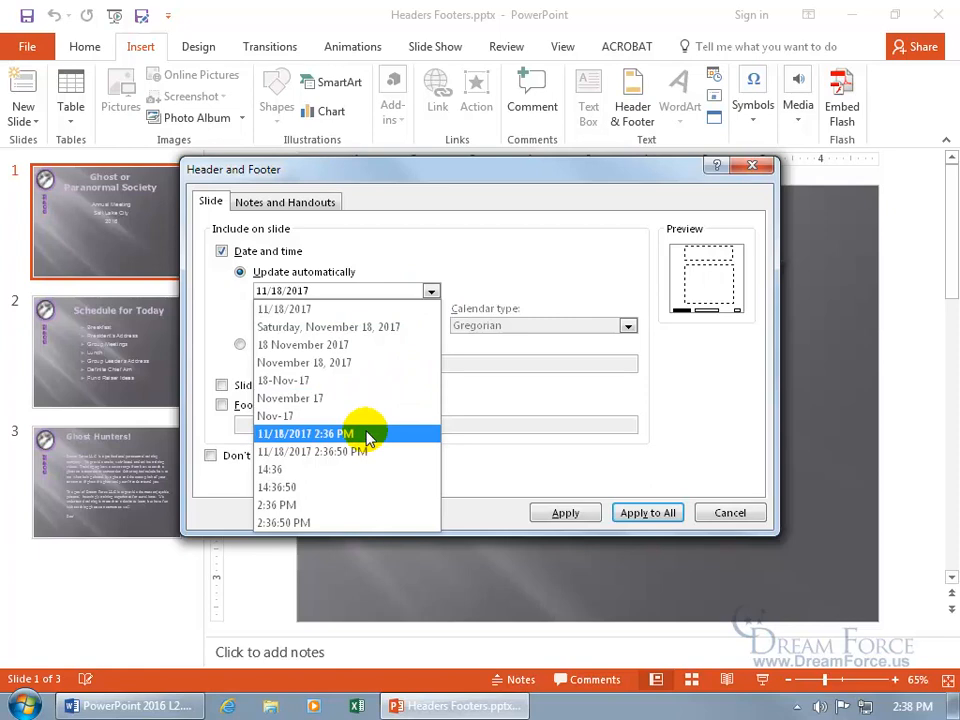
pyautogui.click(305, 433)
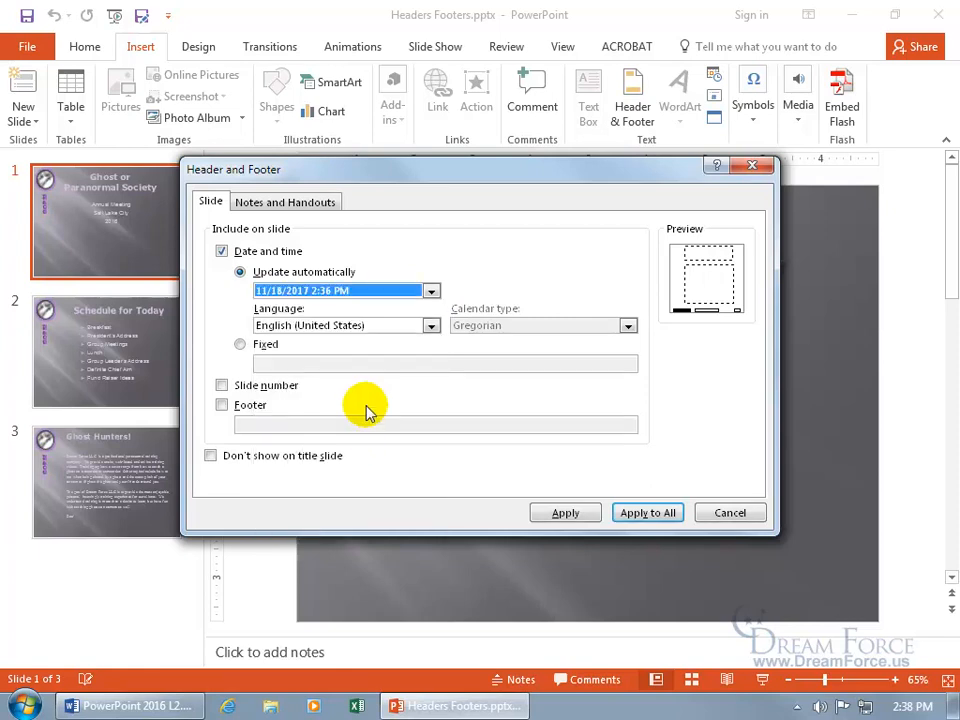
pyautogui.moveTo(335, 355)
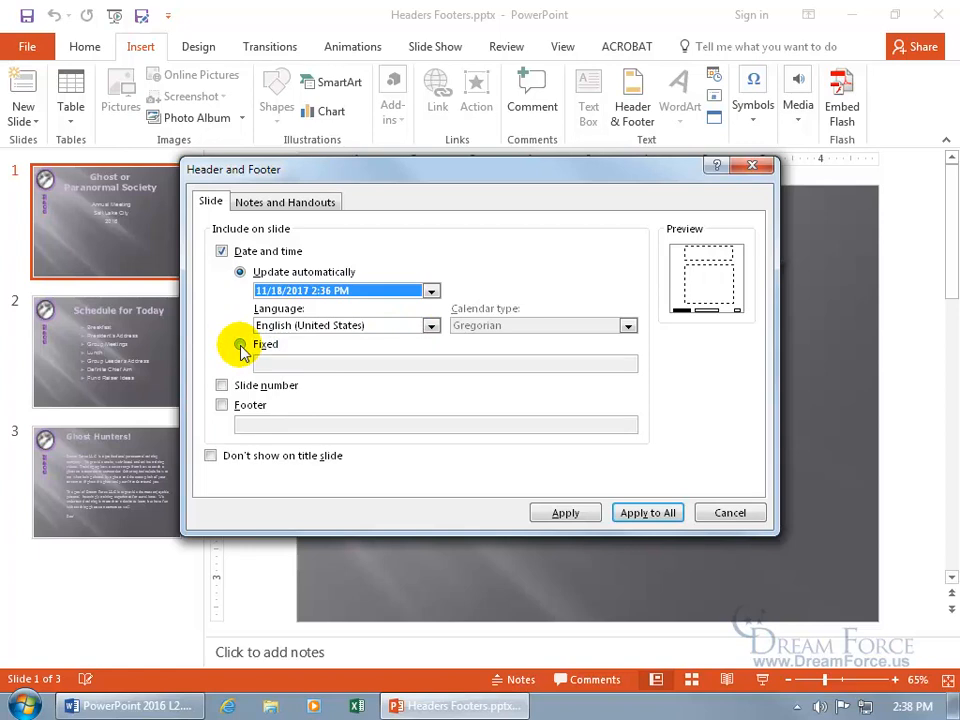
pyautogui.click(240, 344)
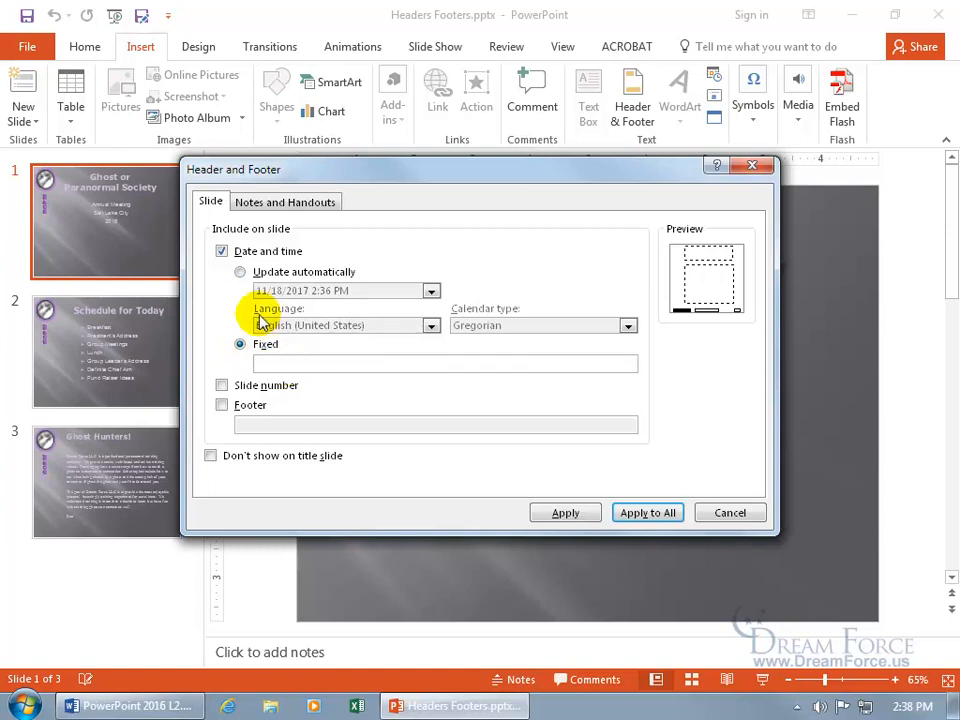
pyautogui.click(240, 272)
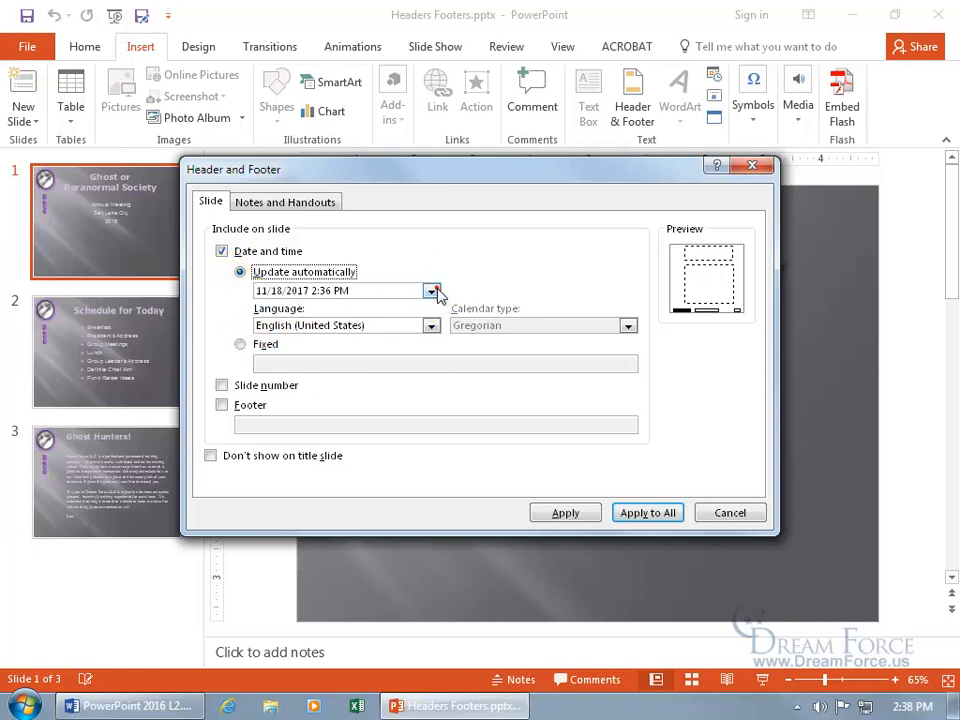
pyautogui.click(432, 291)
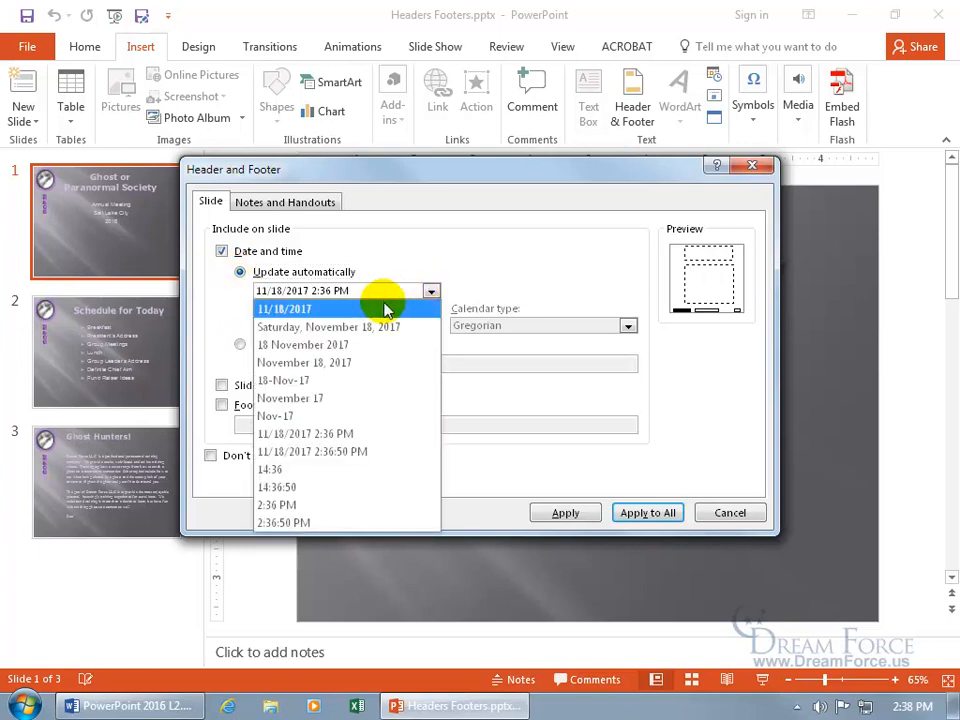
pyautogui.click(284, 308)
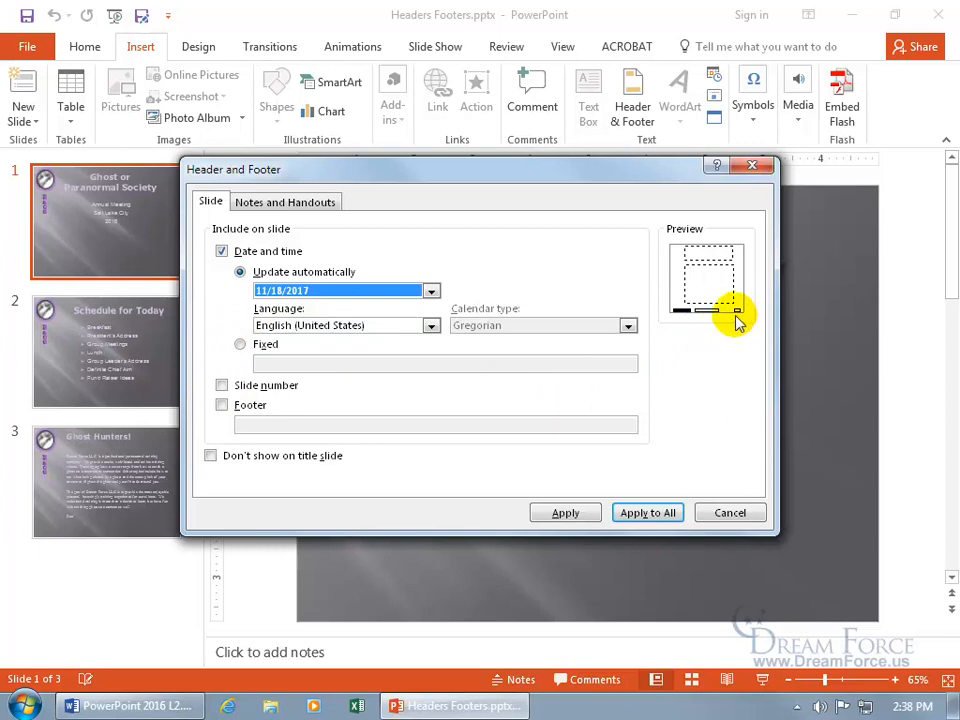
pyautogui.click(221, 385)
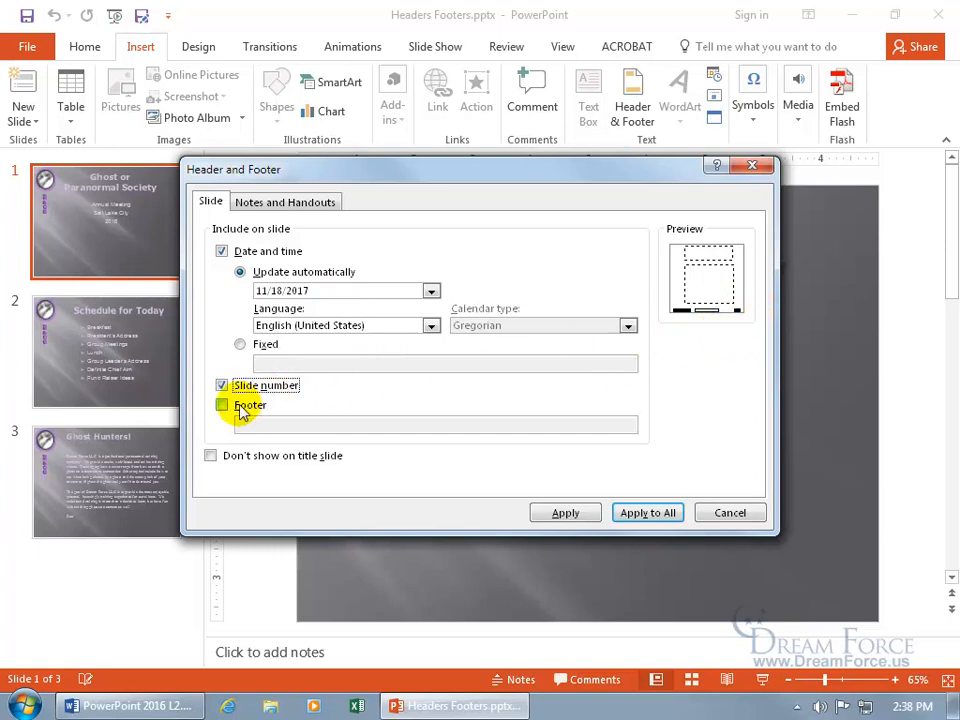
# Step: Add the footer 'Spooky!', hide footers on the title slide, and apply to all slides
pyautogui.click(221, 405)
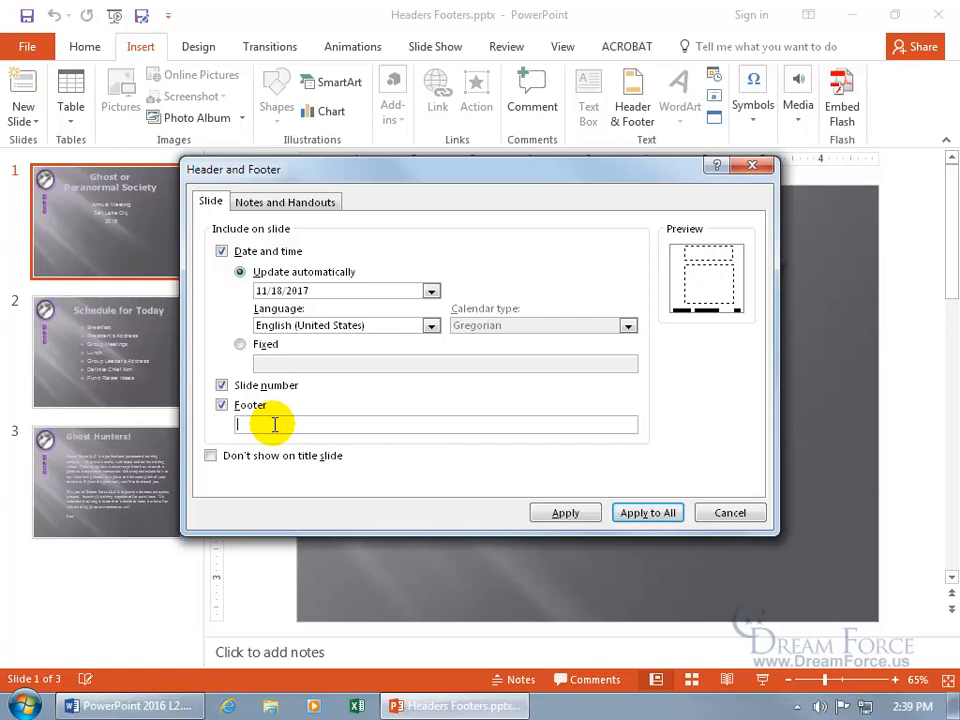
pyautogui.write('Spooky!')
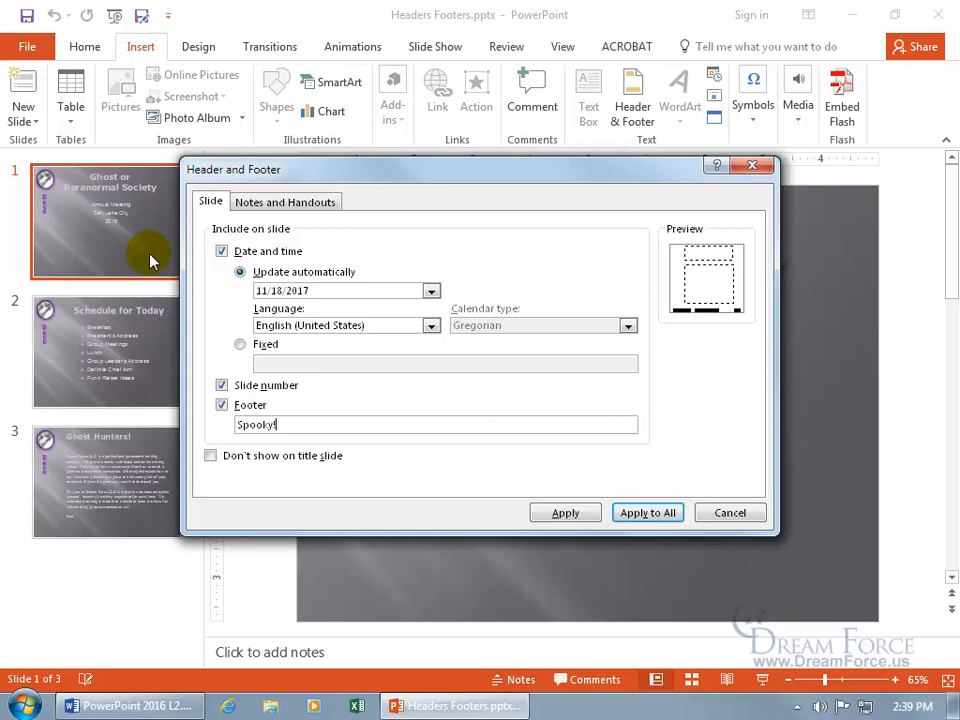
pyautogui.click(210, 455)
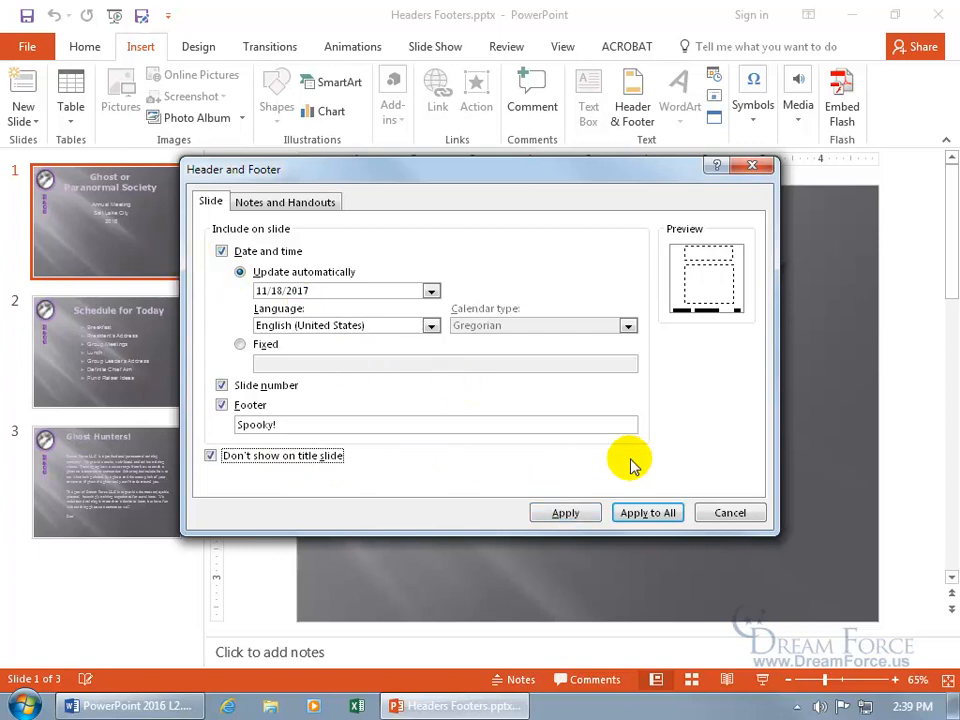
pyautogui.click(647, 512)
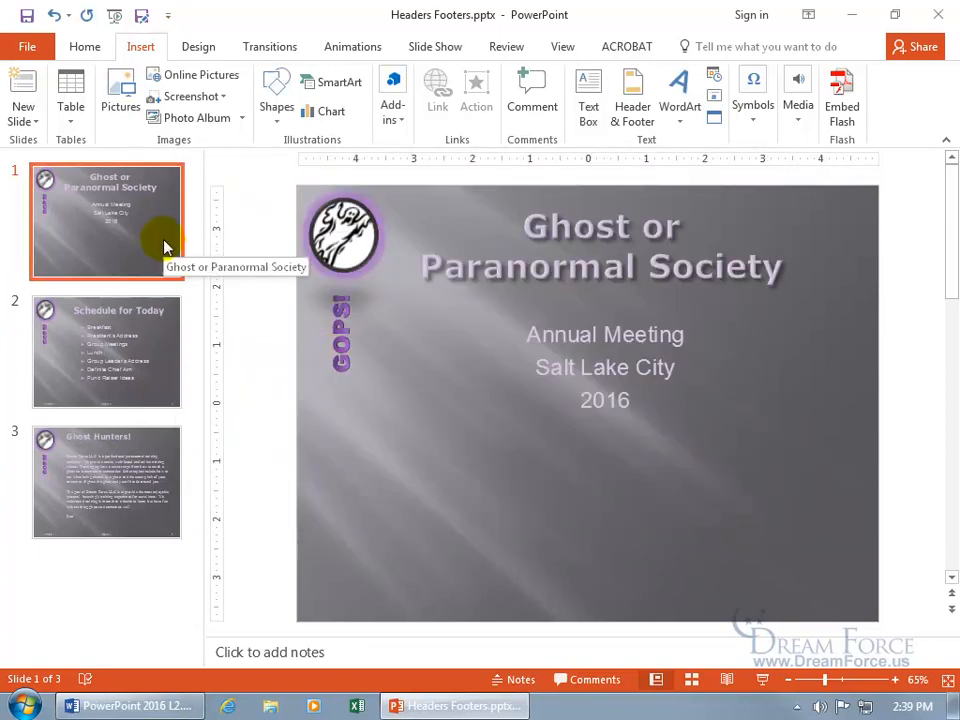
pyautogui.click(106, 351)
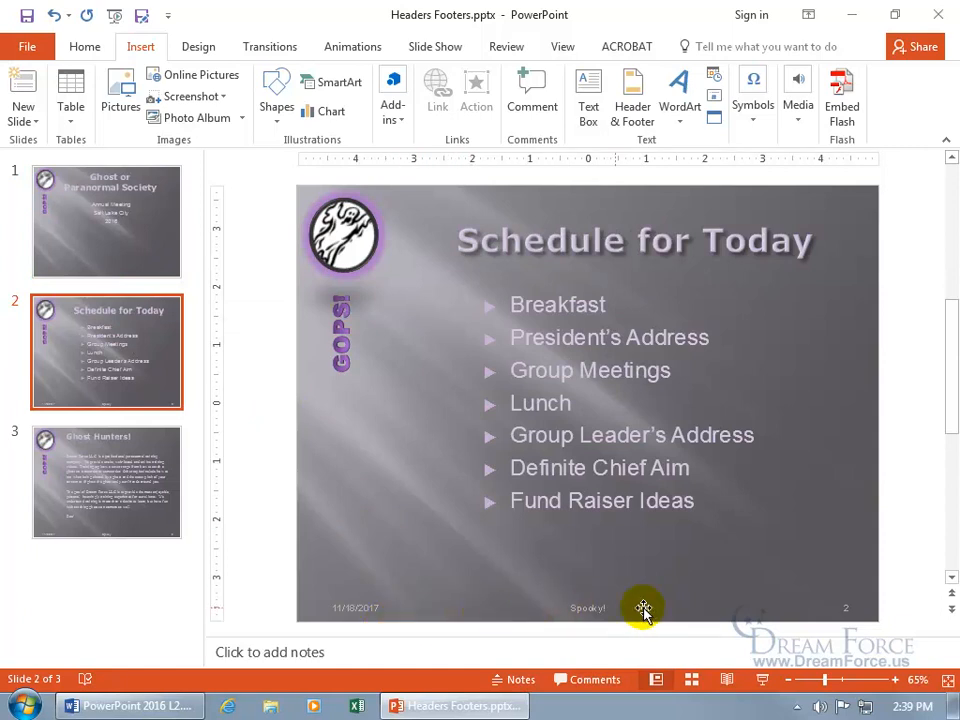
pyautogui.moveTo(762, 679)
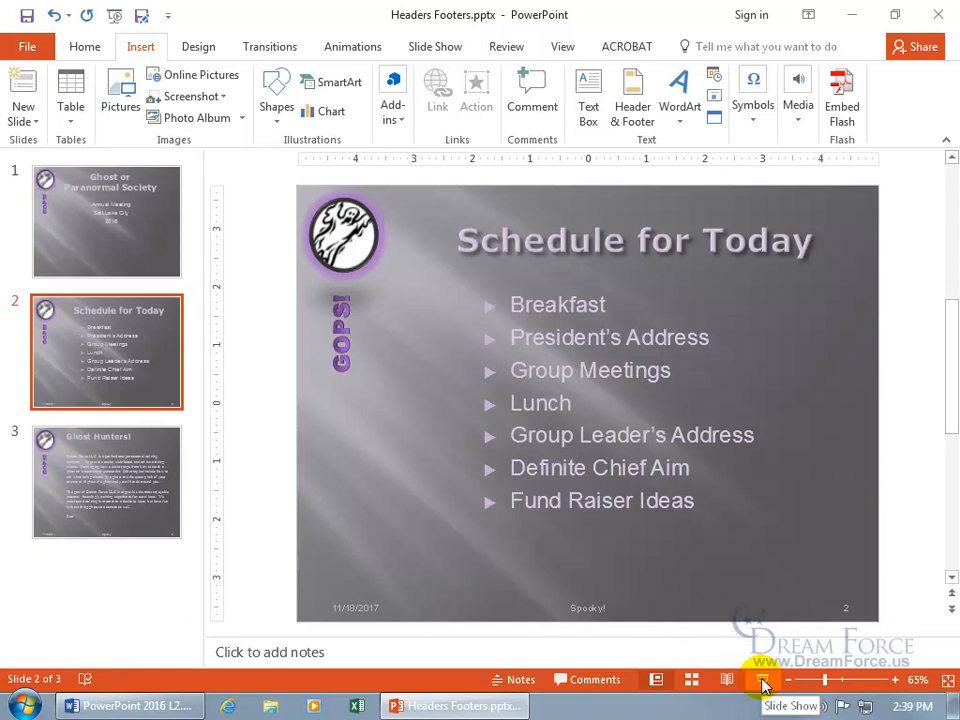
pyautogui.click(762, 679)
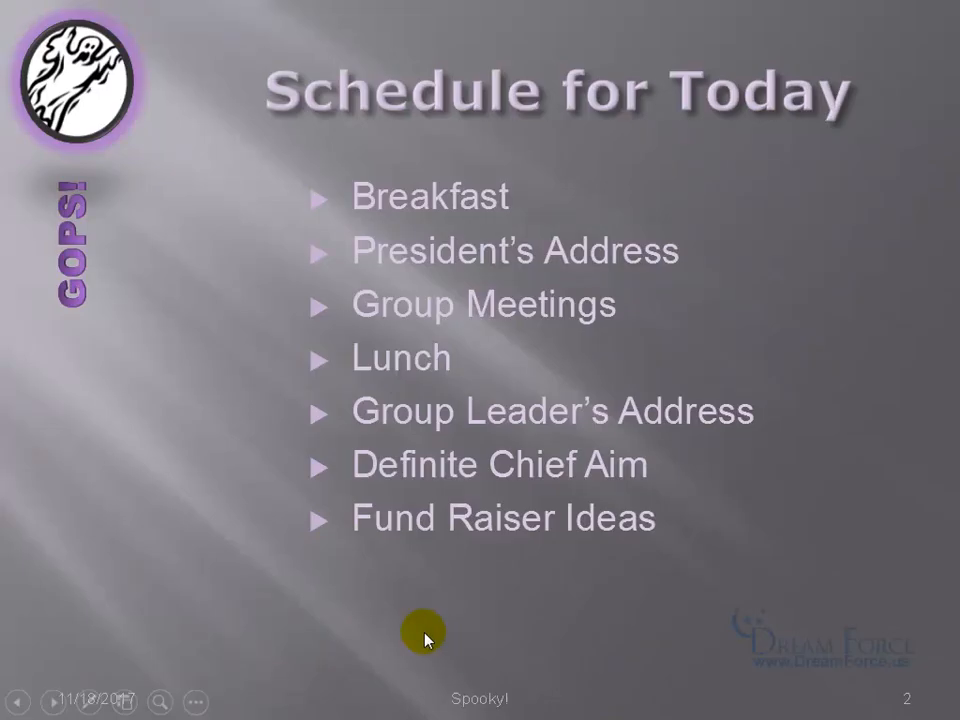
pyautogui.moveTo(449, 672)
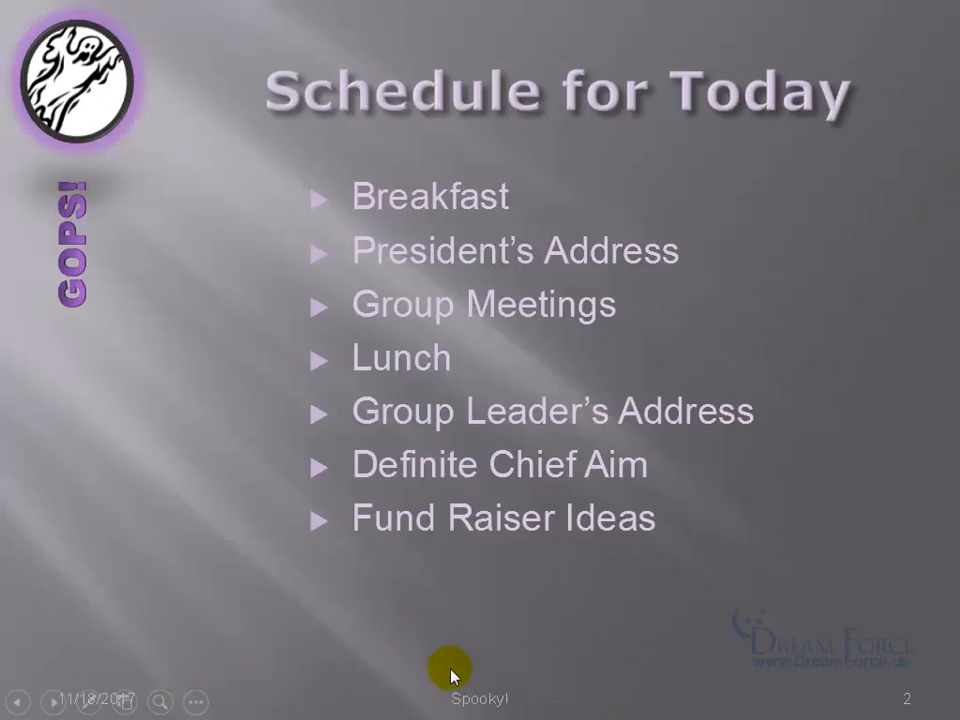
pyautogui.moveTo(575, 640)
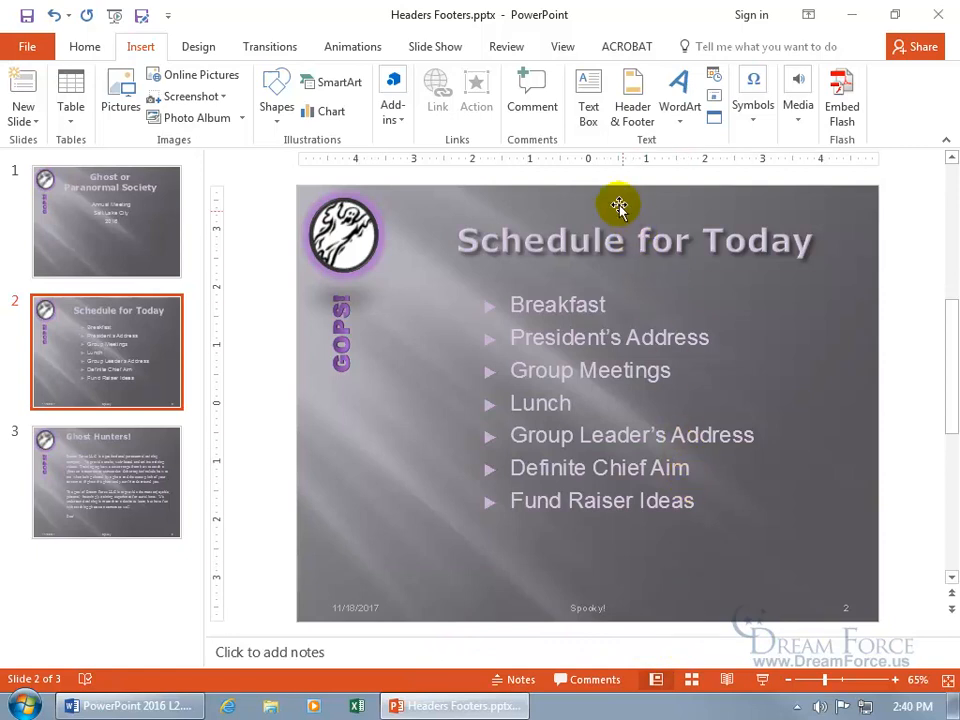
# Step: Enter Slide Master view, look at the Title Slide layout, then select the top master
pyautogui.click(562, 46)
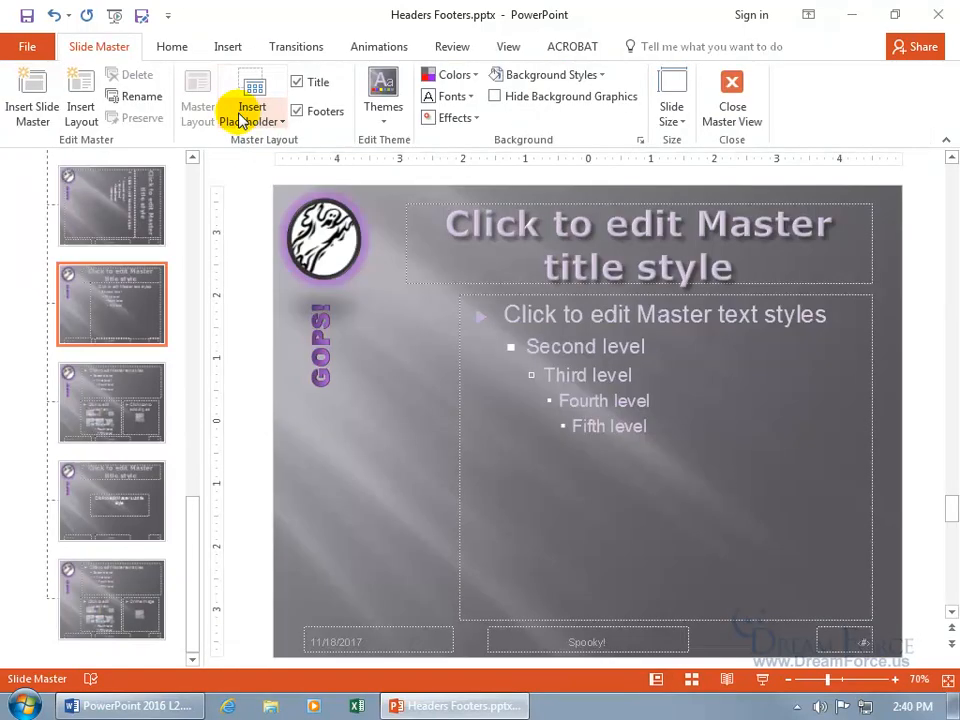
pyautogui.moveTo(252, 110)
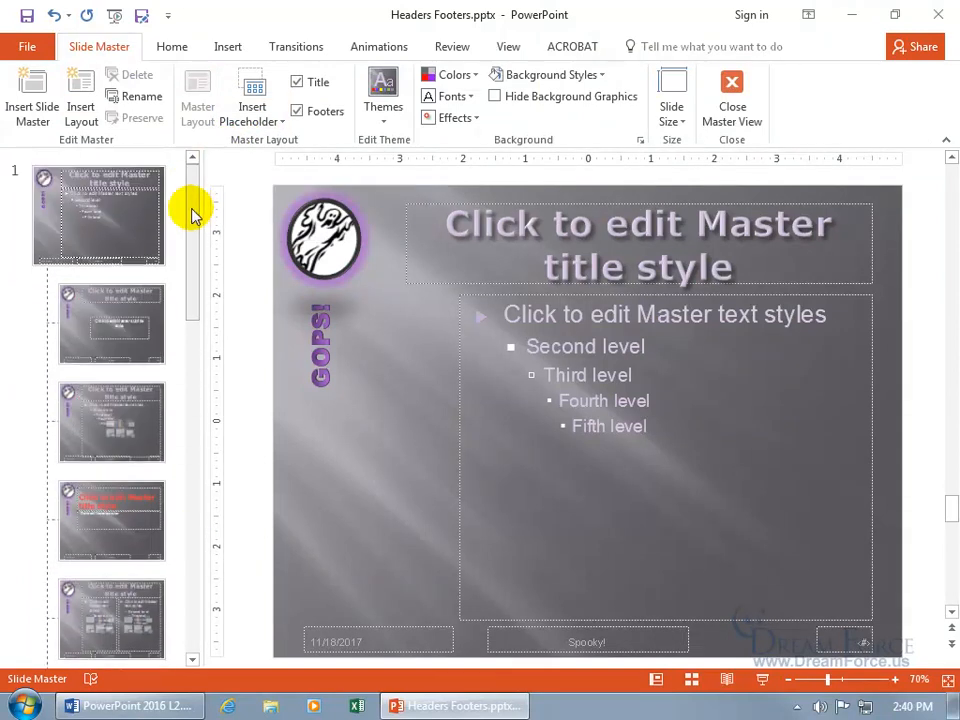
pyautogui.moveTo(158, 330)
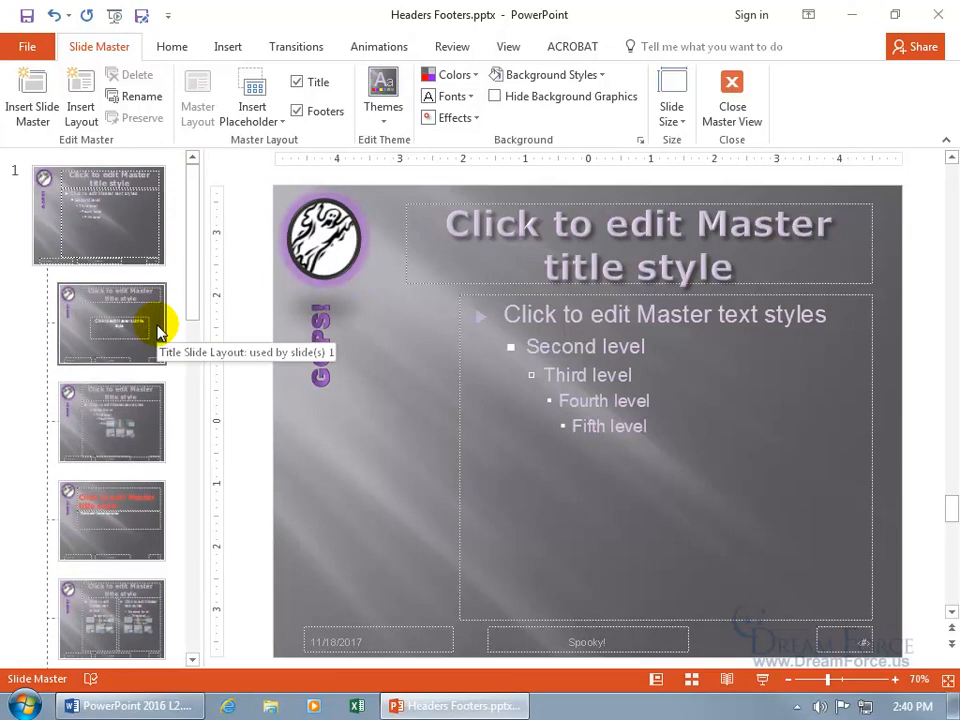
pyautogui.click(112, 323)
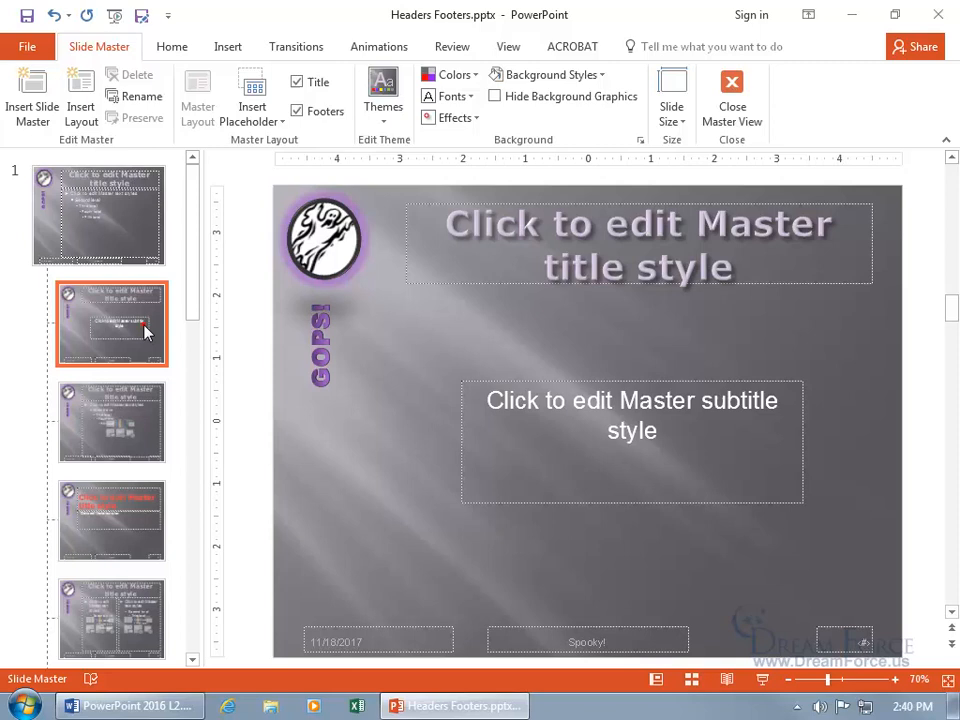
pyautogui.moveTo(357, 532)
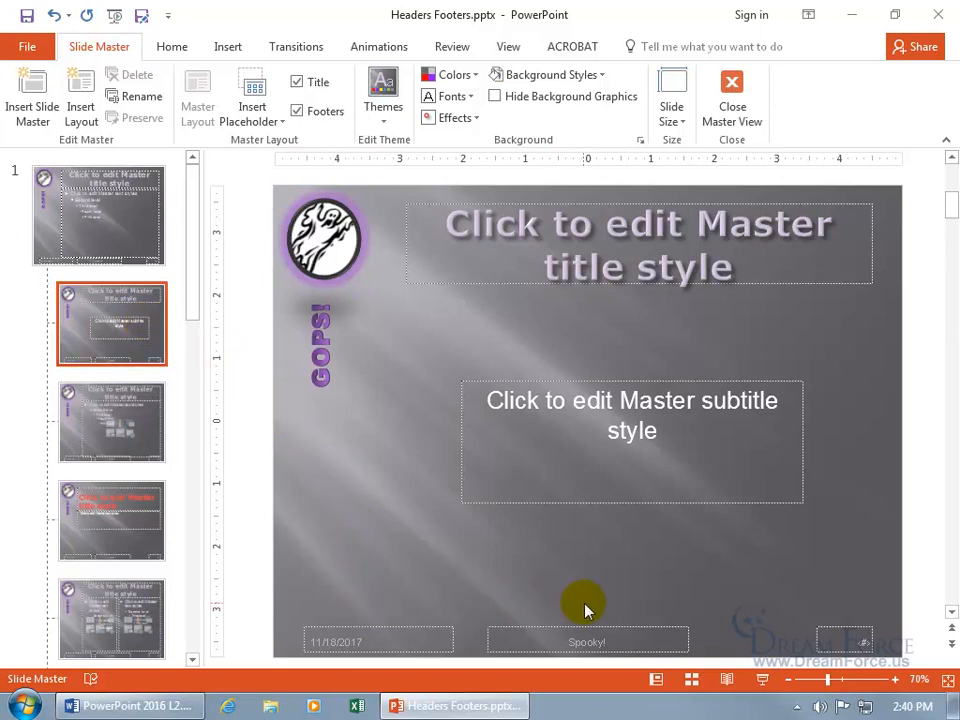
pyautogui.moveTo(818, 610)
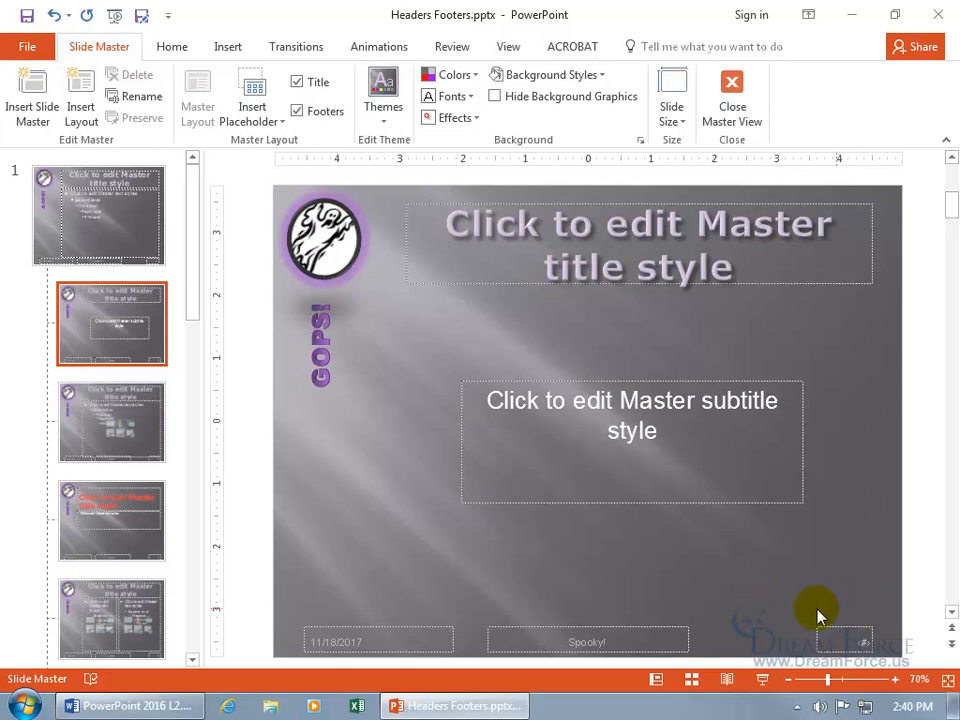
pyautogui.moveTo(448, 578)
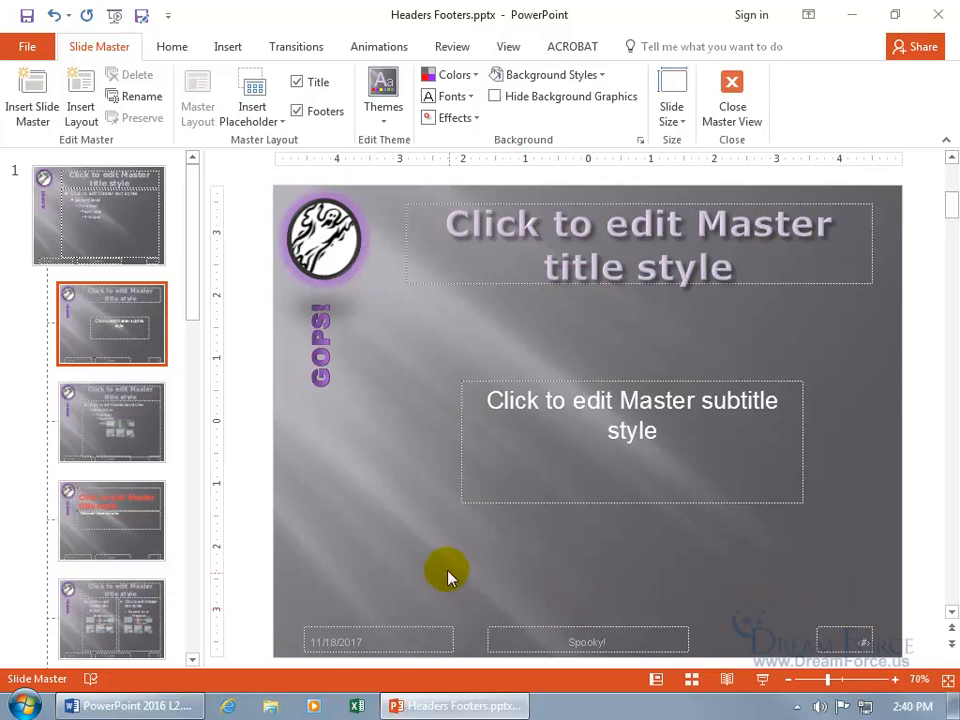
pyautogui.moveTo(310, 388)
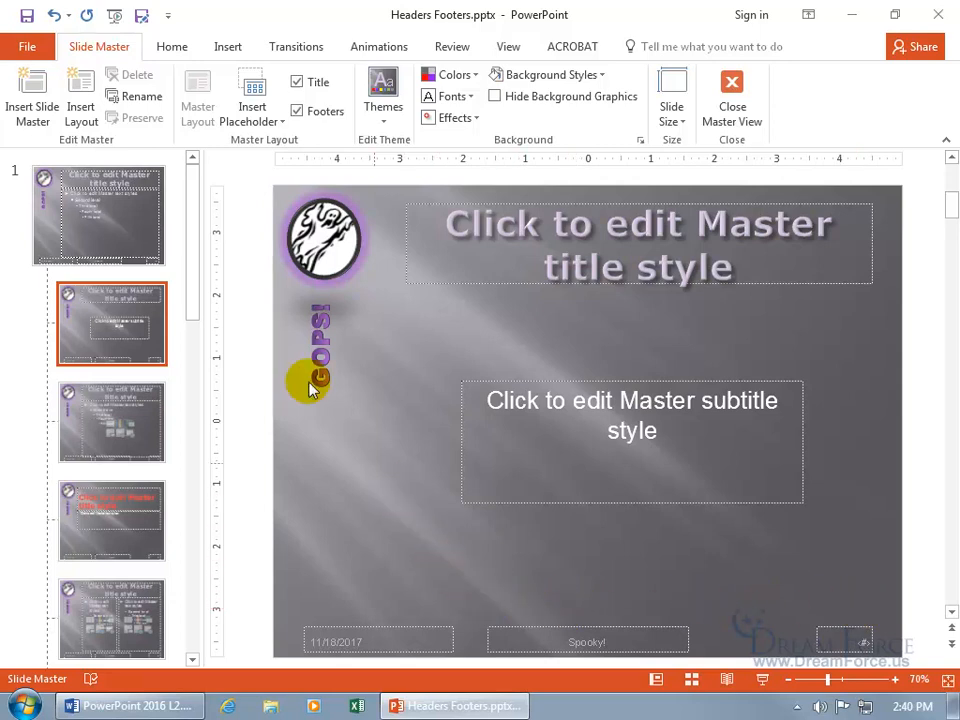
pyautogui.click(98, 215)
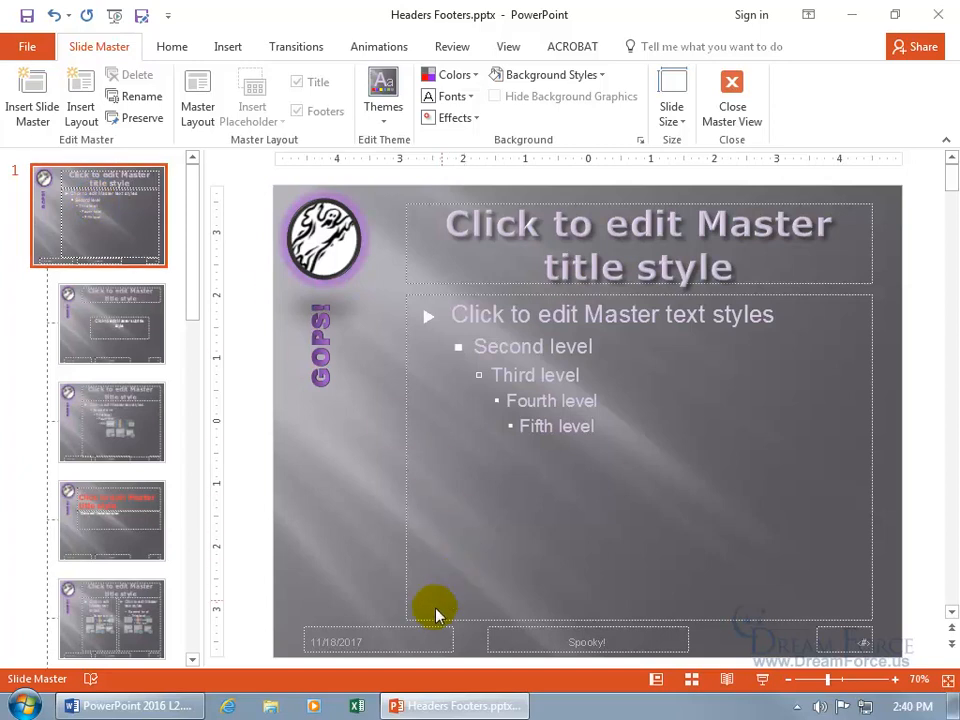
# Step: Apply the Moderate Effect - Purple shape style to the master's date placeholder
pyautogui.click(337, 641)
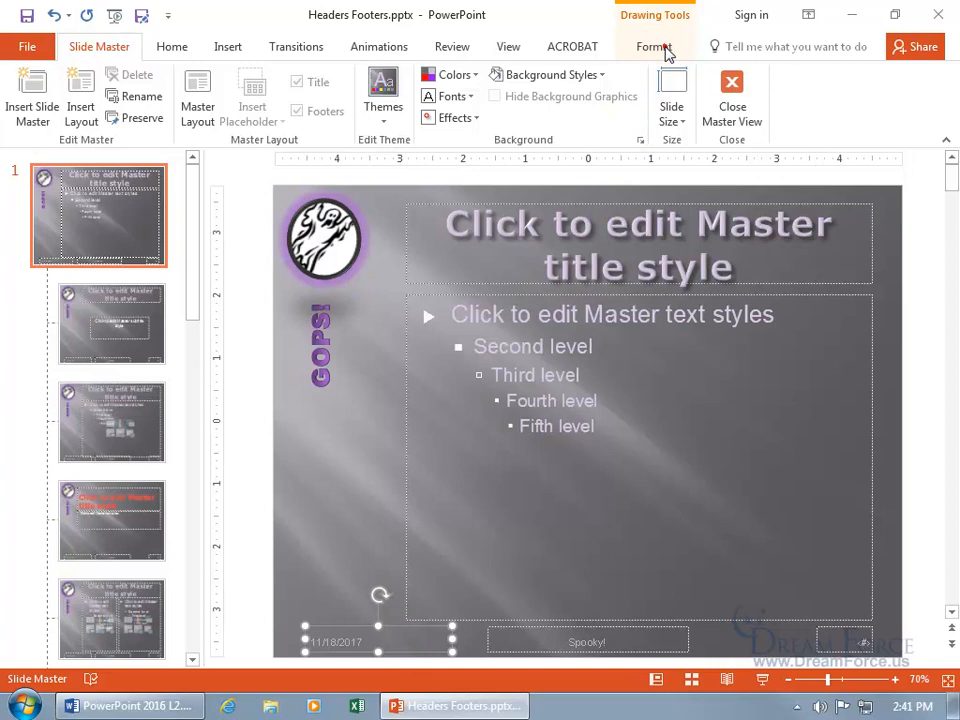
pyautogui.click(653, 46)
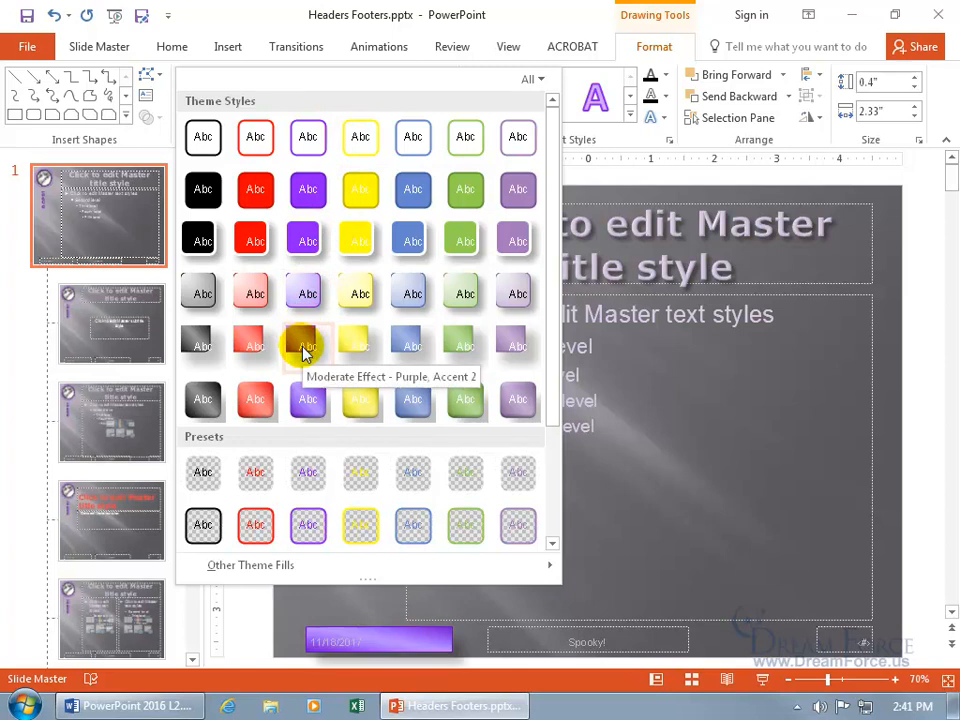
pyautogui.click(308, 345)
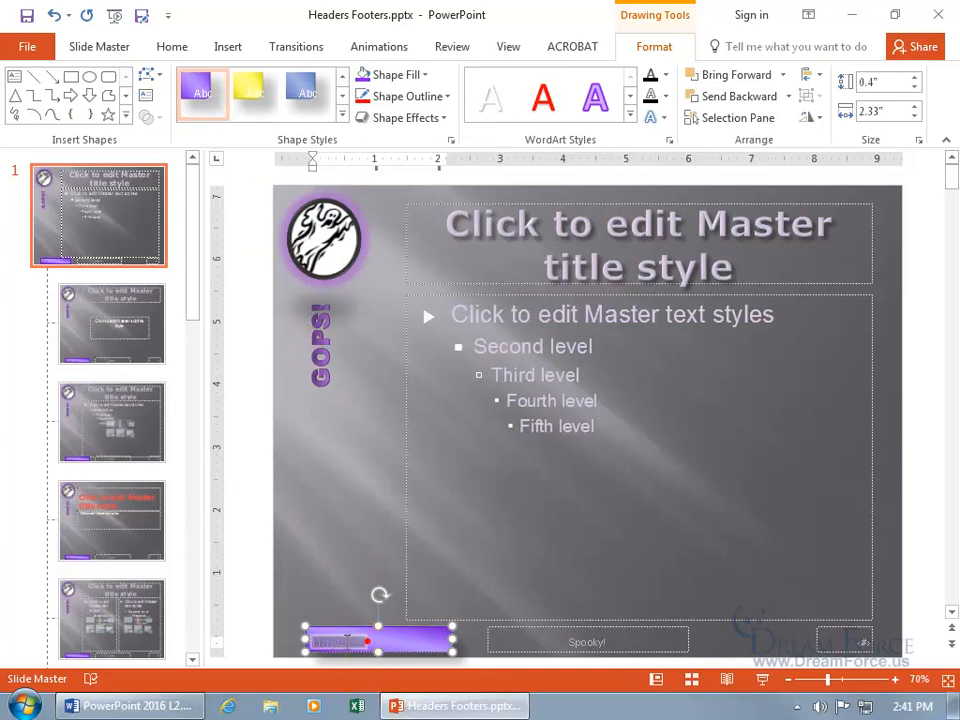
# Step: Make the master's date placeholder text black
pyautogui.click(325, 630)
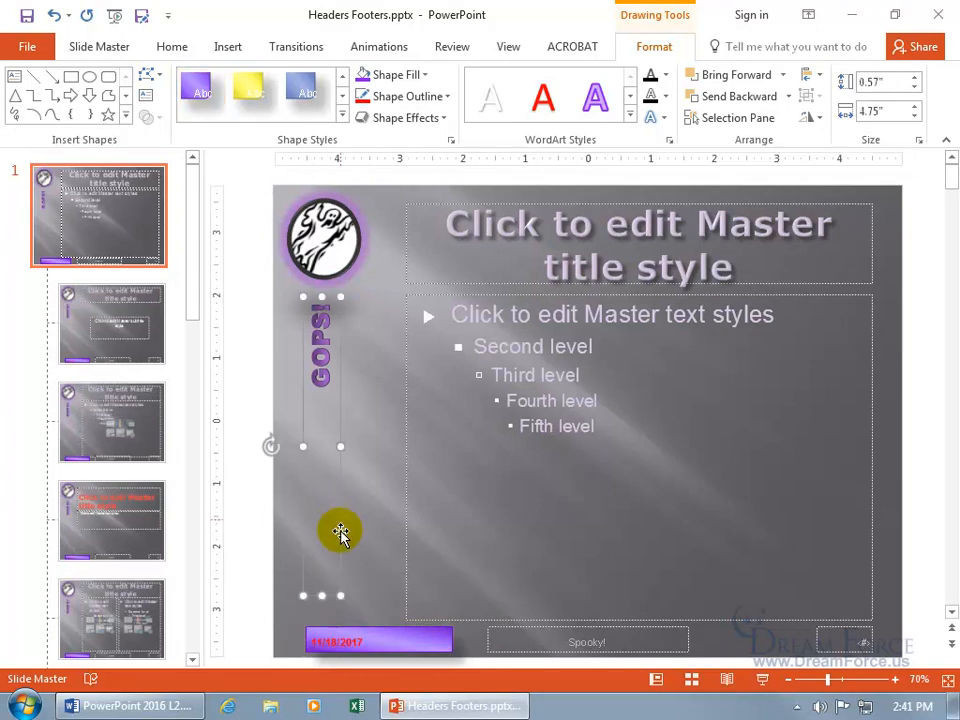
pyautogui.click(355, 640)
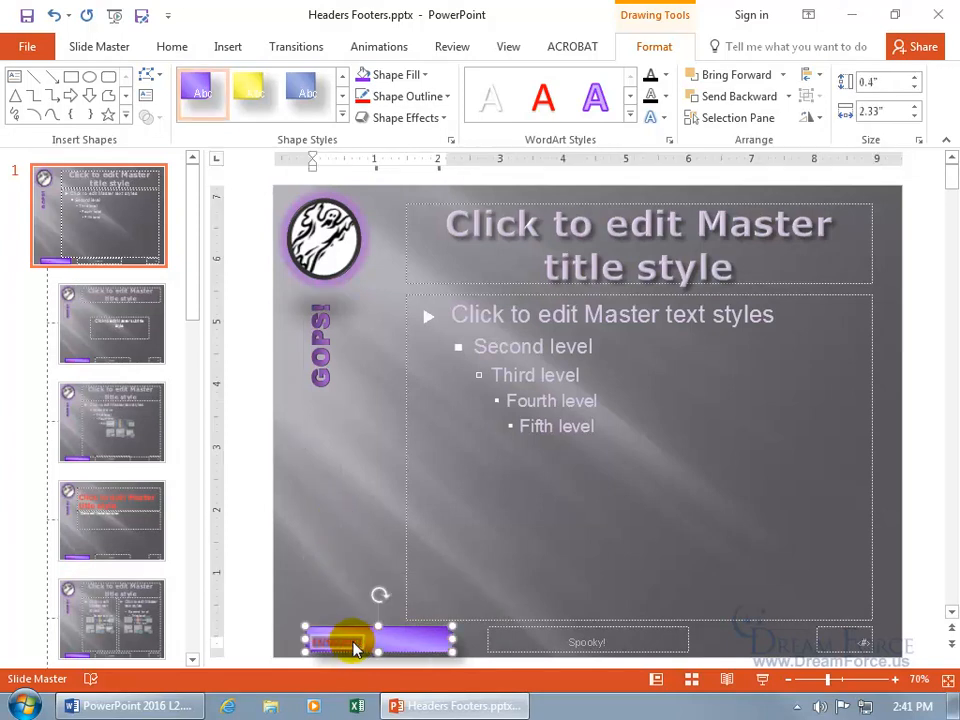
pyautogui.rightClick(355, 645)
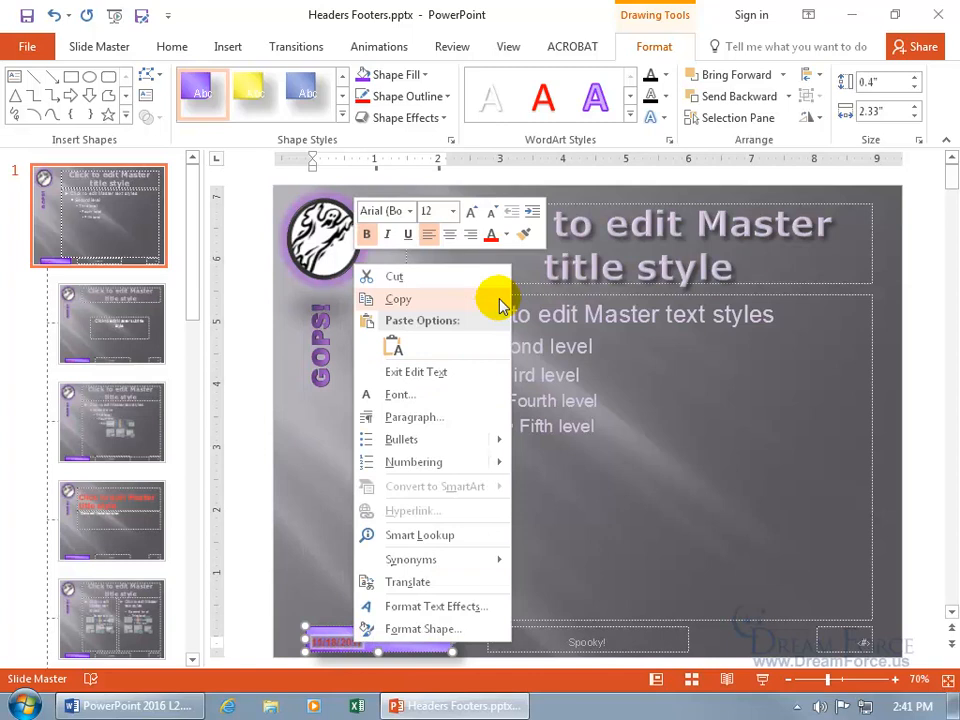
pyautogui.click(502, 234)
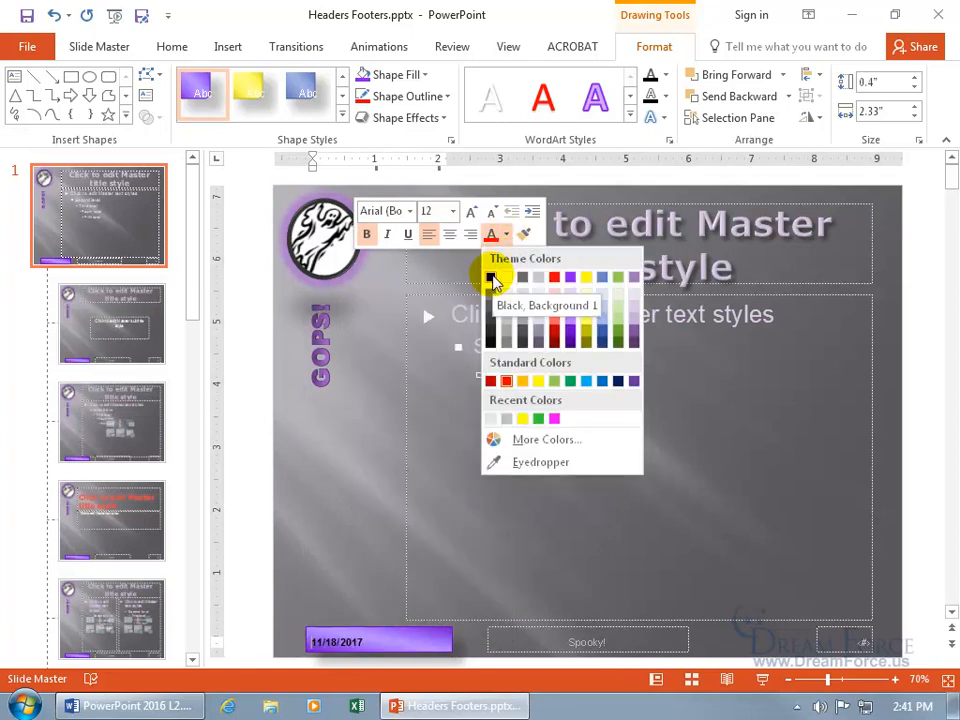
pyautogui.click(452, 211)
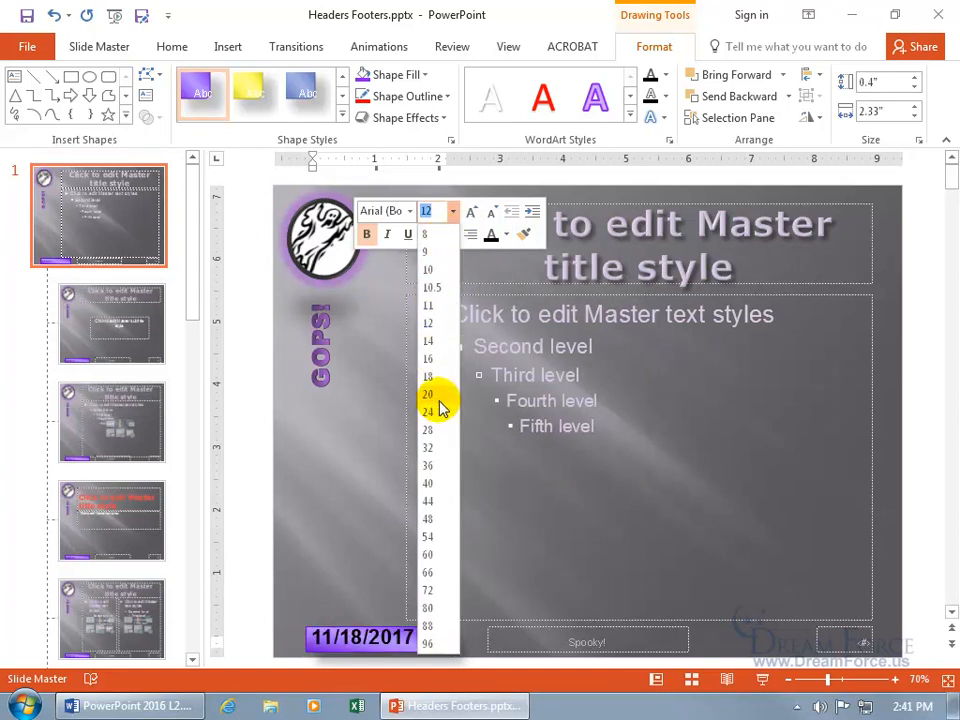
pyautogui.moveTo(444, 387)
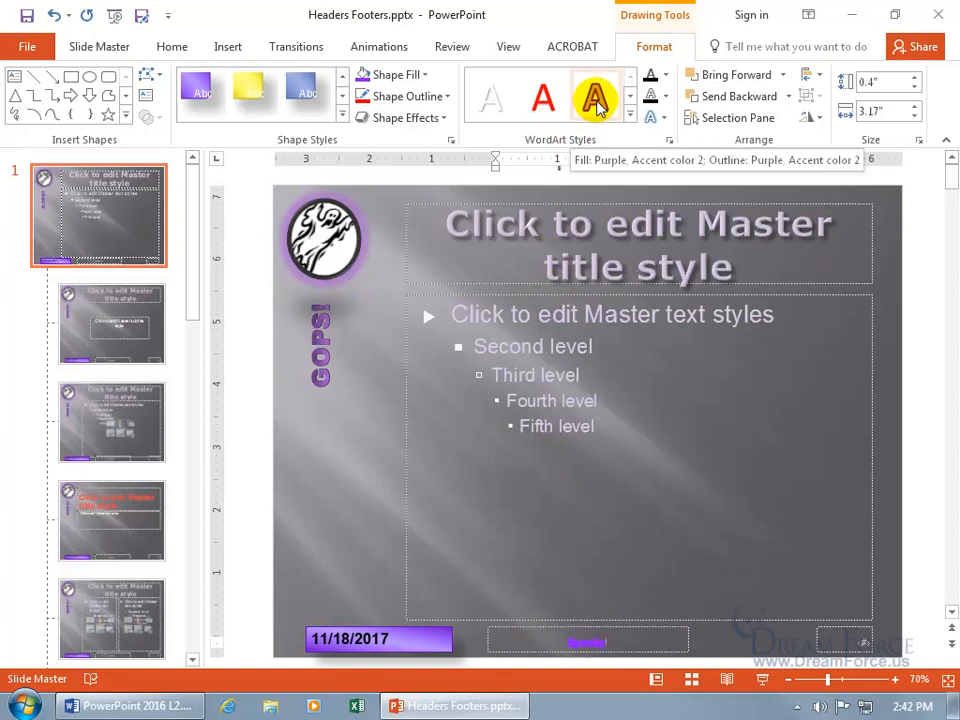
# Step: Give the master's Spooky! footer a yellow WordArt text style, after trying a purple one
pyautogui.click(541, 97)
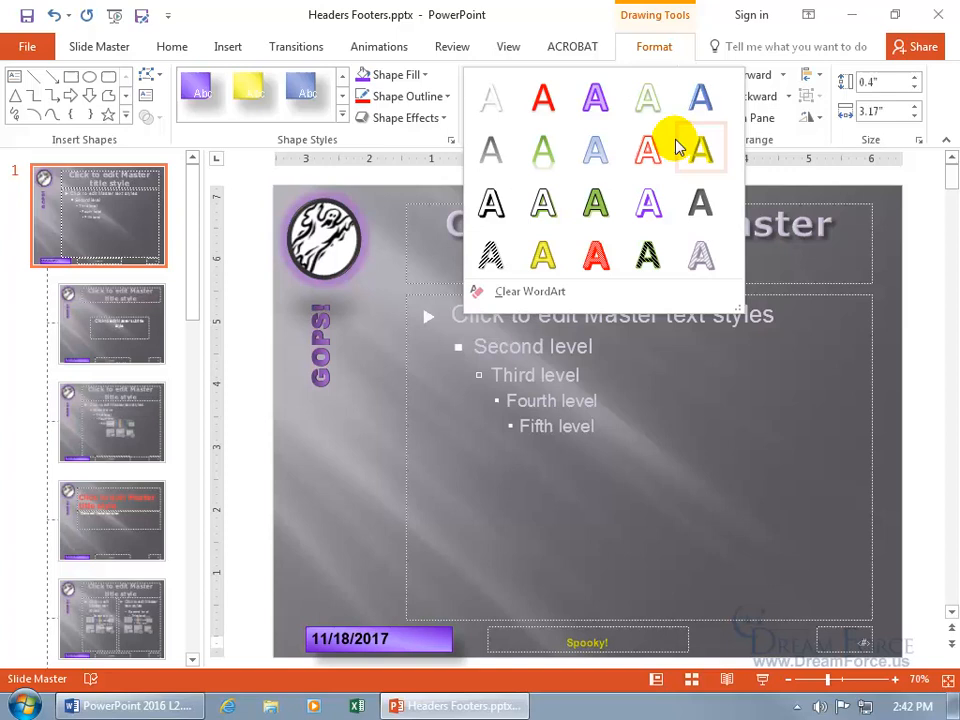
pyautogui.moveTo(700, 155)
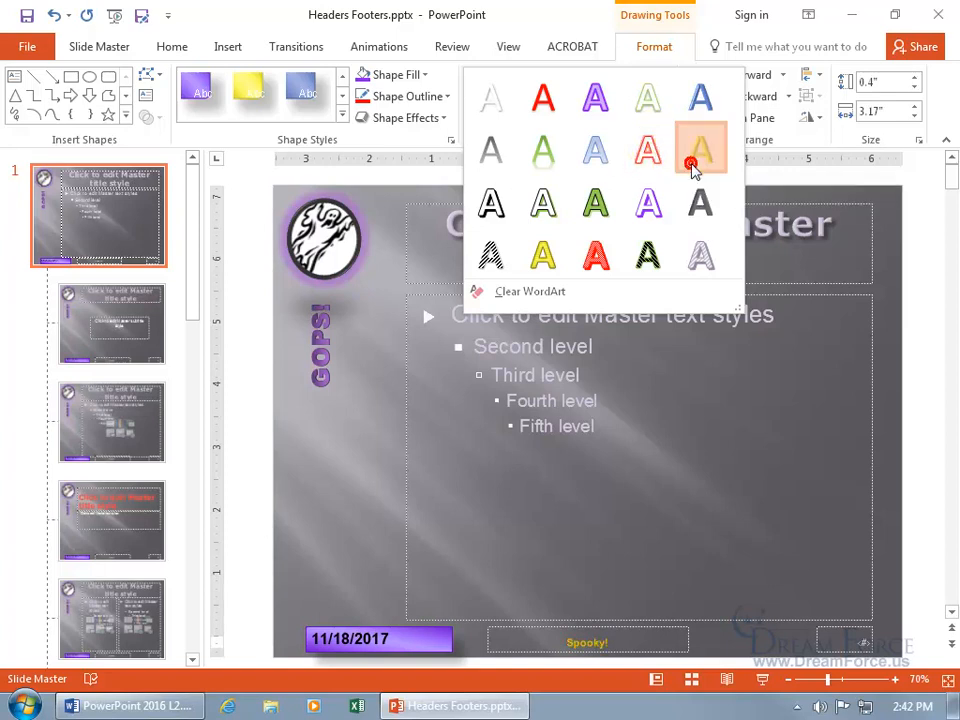
pyautogui.click(700, 150)
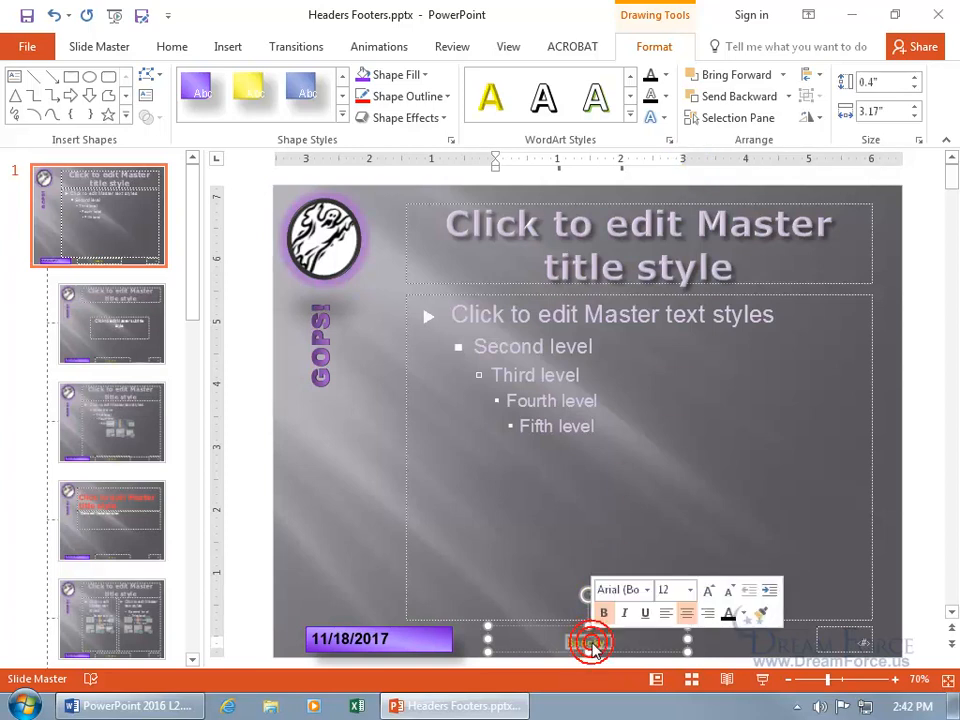
pyautogui.click(687, 589)
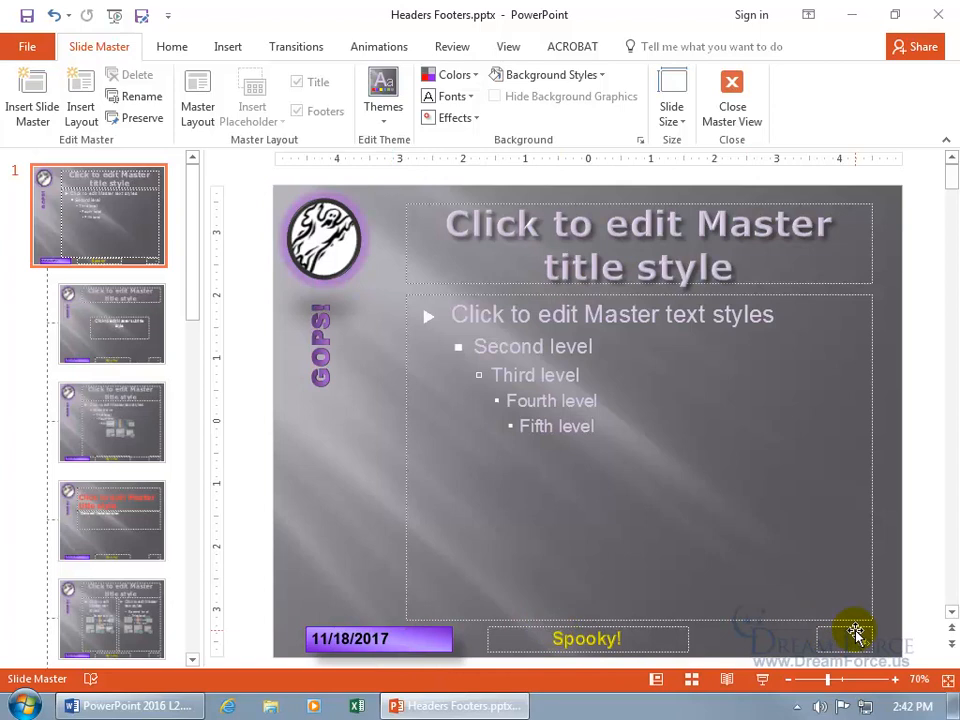
# Step: Enlarge the master's slide-number placeholder text through the mini toolbar's font size list
pyautogui.click(857, 635)
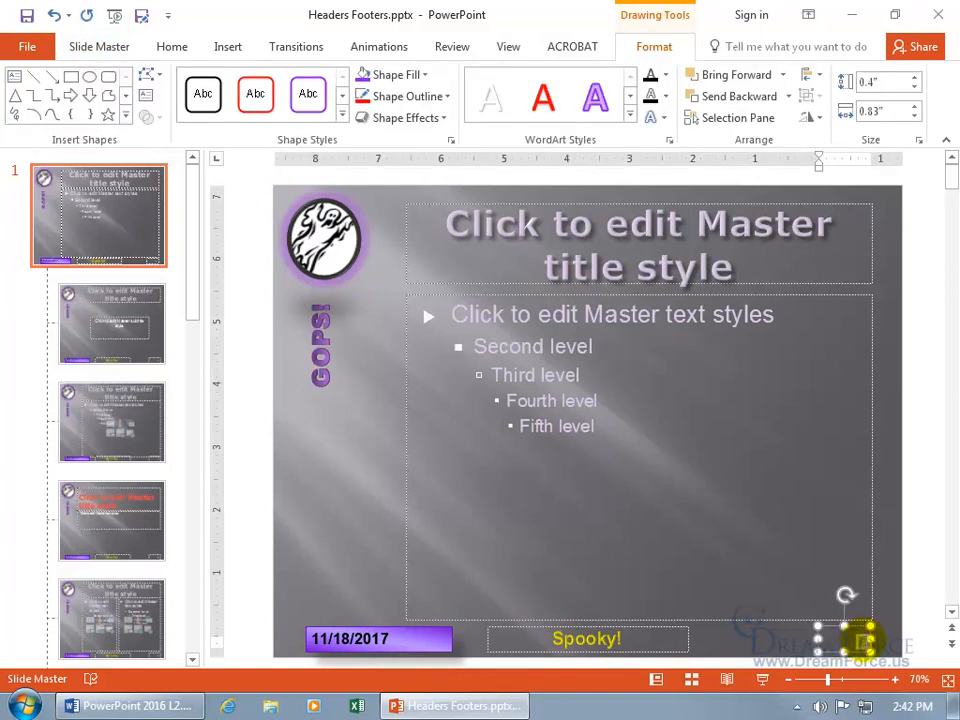
pyautogui.rightClick(862, 655)
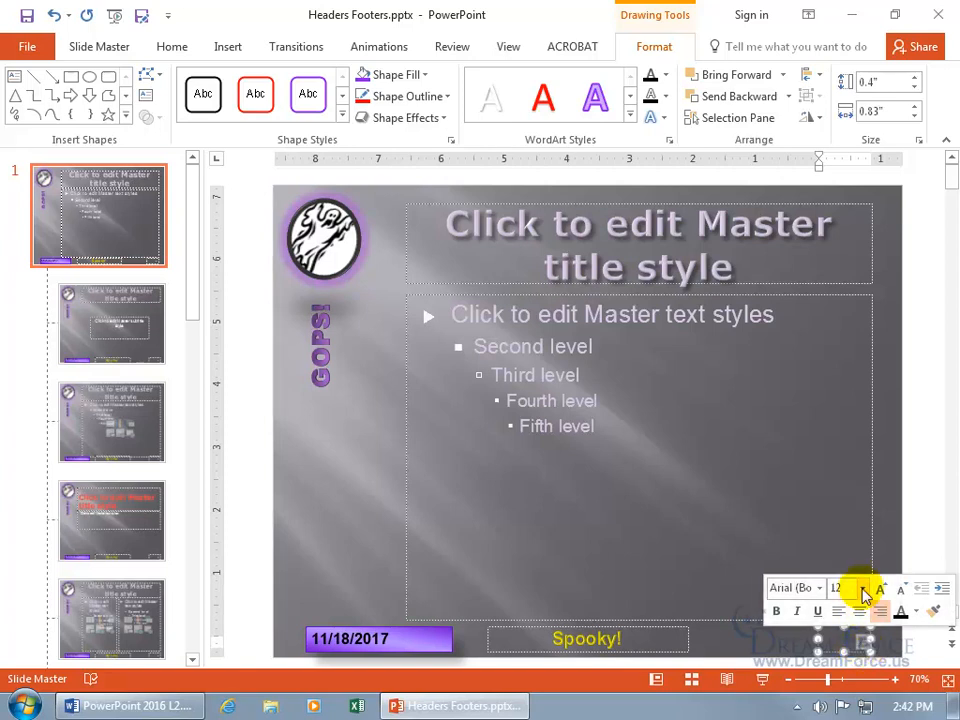
pyautogui.click(849, 588)
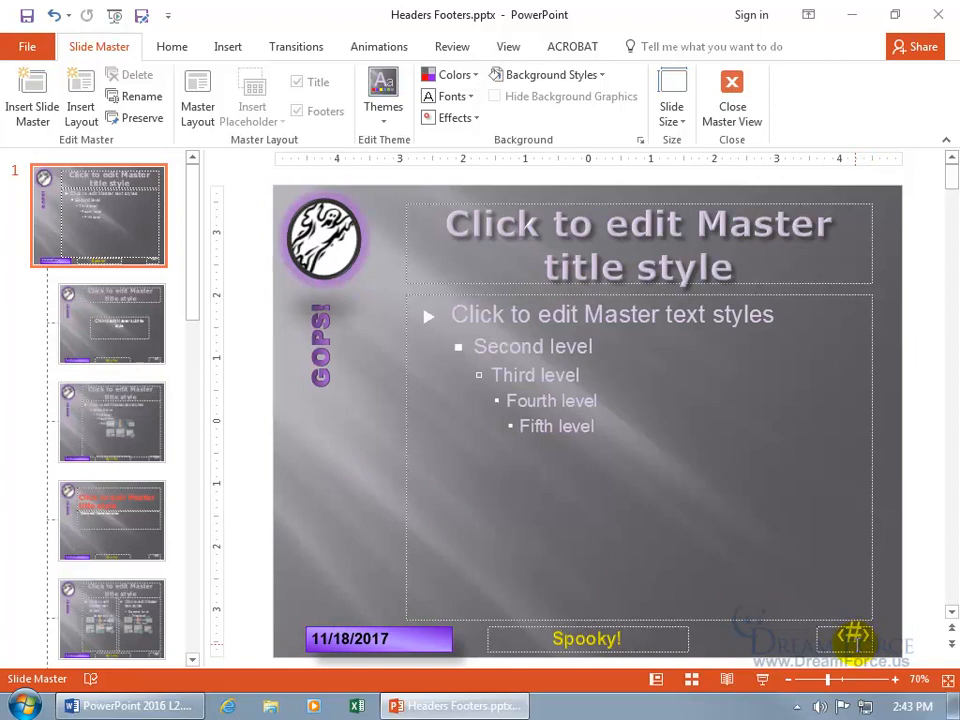
pyautogui.moveTo(657, 680)
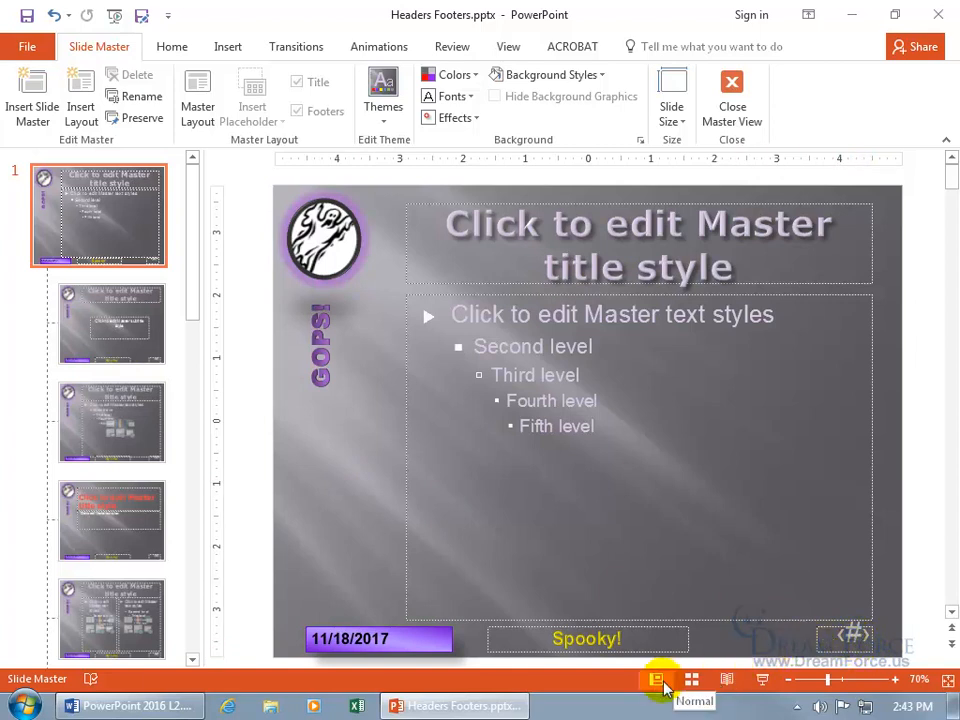
# Step: Close Slide Master view and display slide 2, Schedule for Today
pyautogui.click(656, 680)
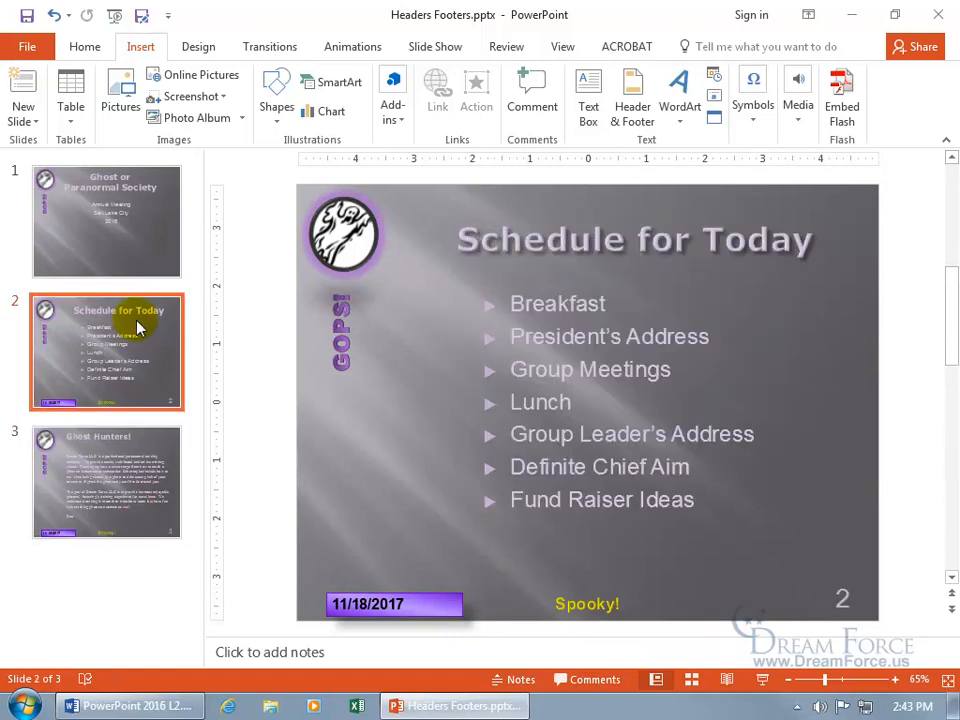
pyautogui.click(106, 221)
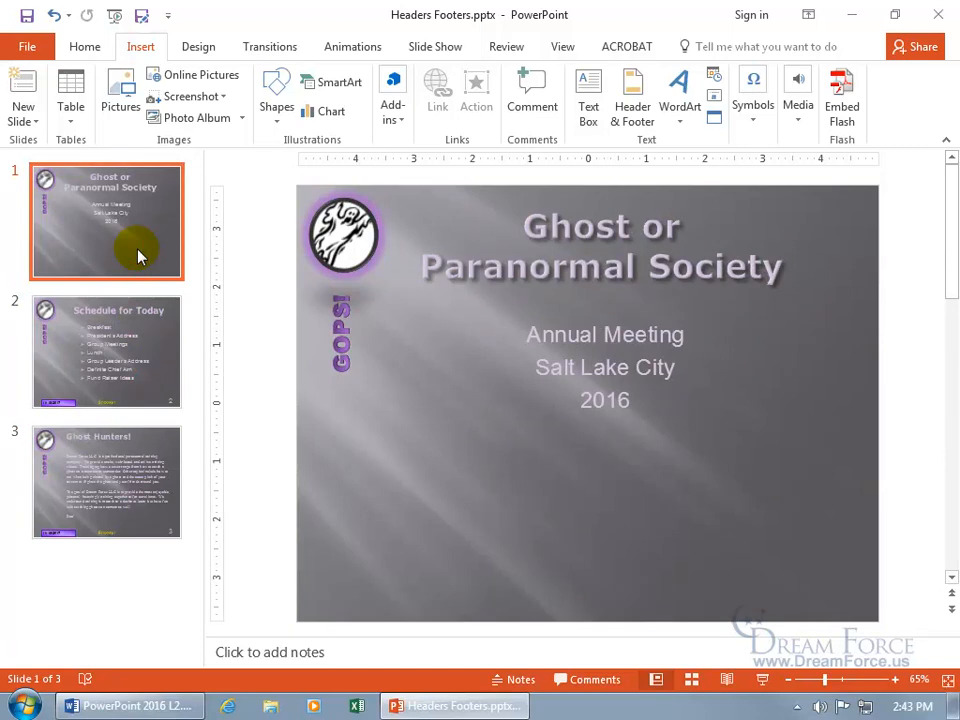
pyautogui.click(106, 351)
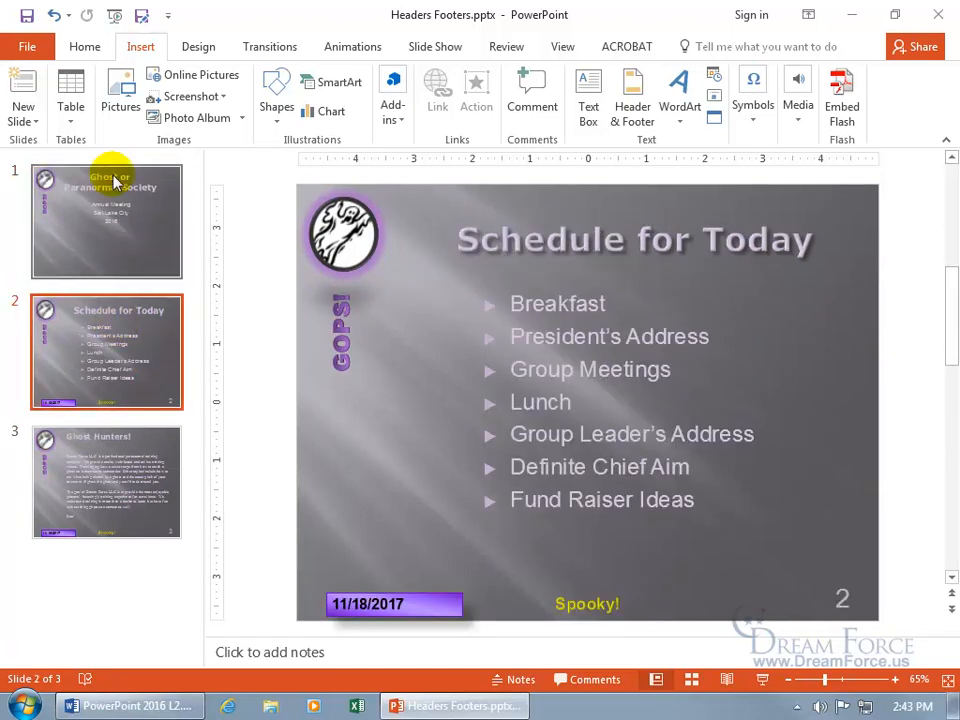
pyautogui.moveTo(640, 150)
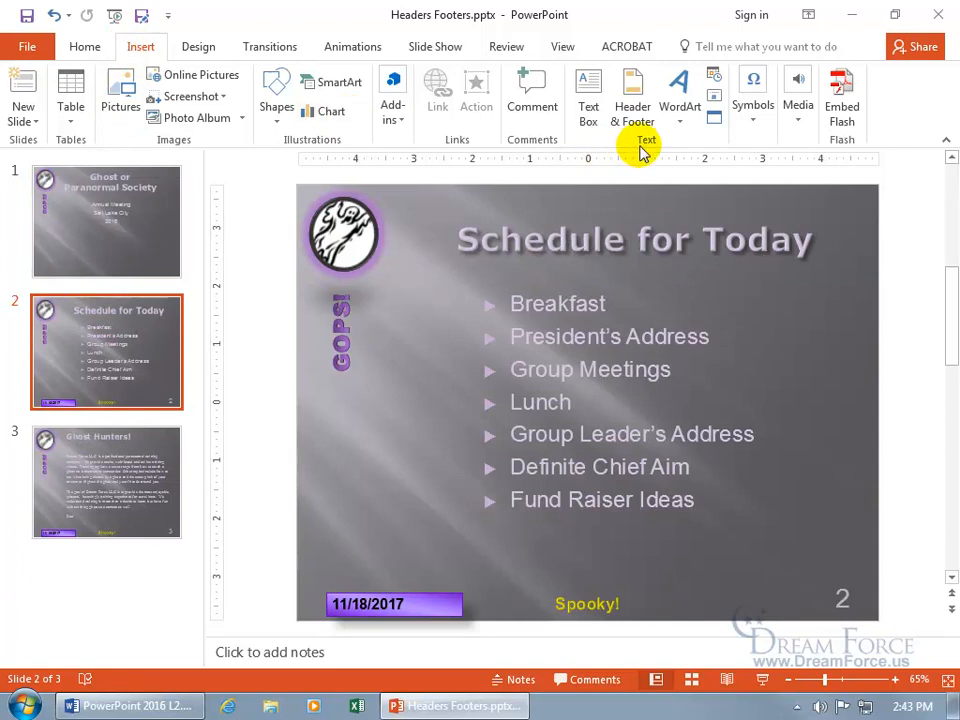
# Step: Uncheck the slide footer items and apply the removal to all slides
pyautogui.click(632, 95)
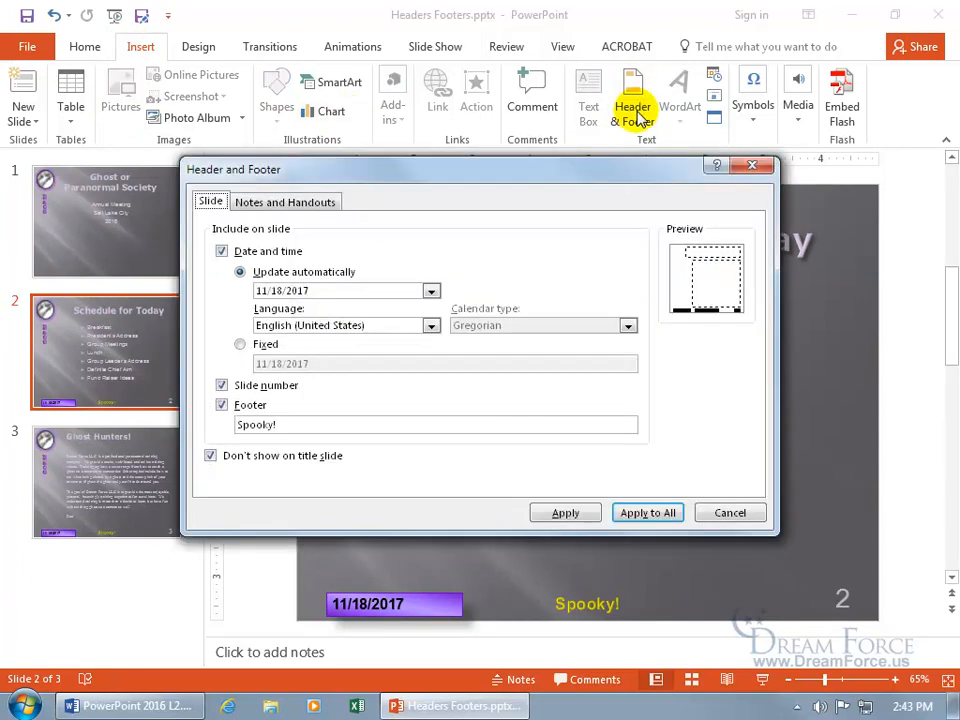
pyautogui.moveTo(310, 413)
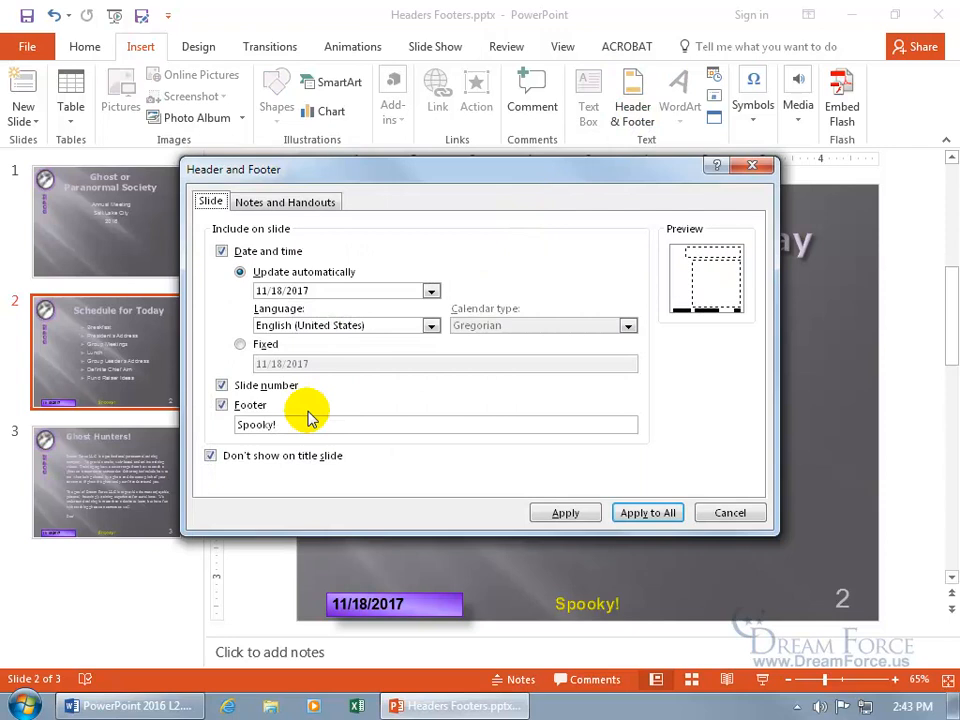
pyautogui.click(222, 405)
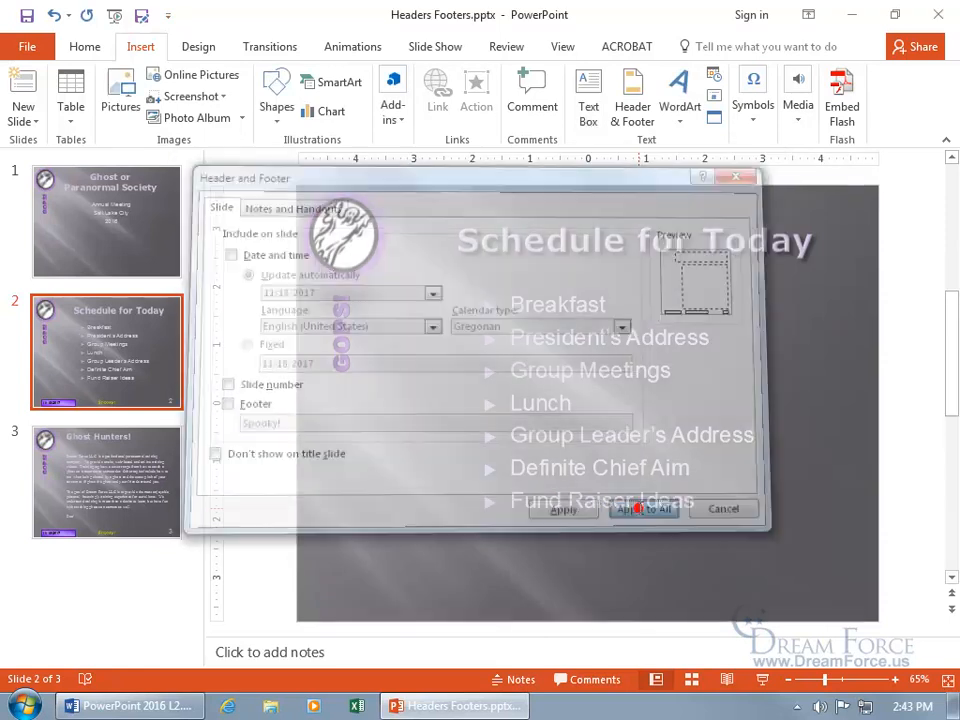
pyautogui.click(643, 508)
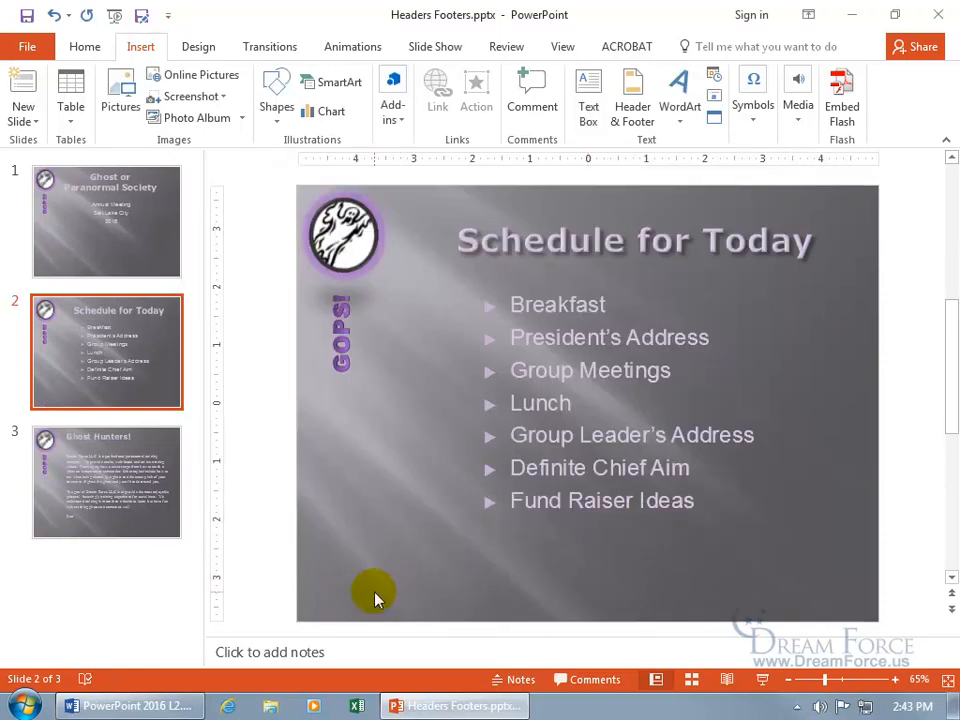
pyautogui.click(632, 90)
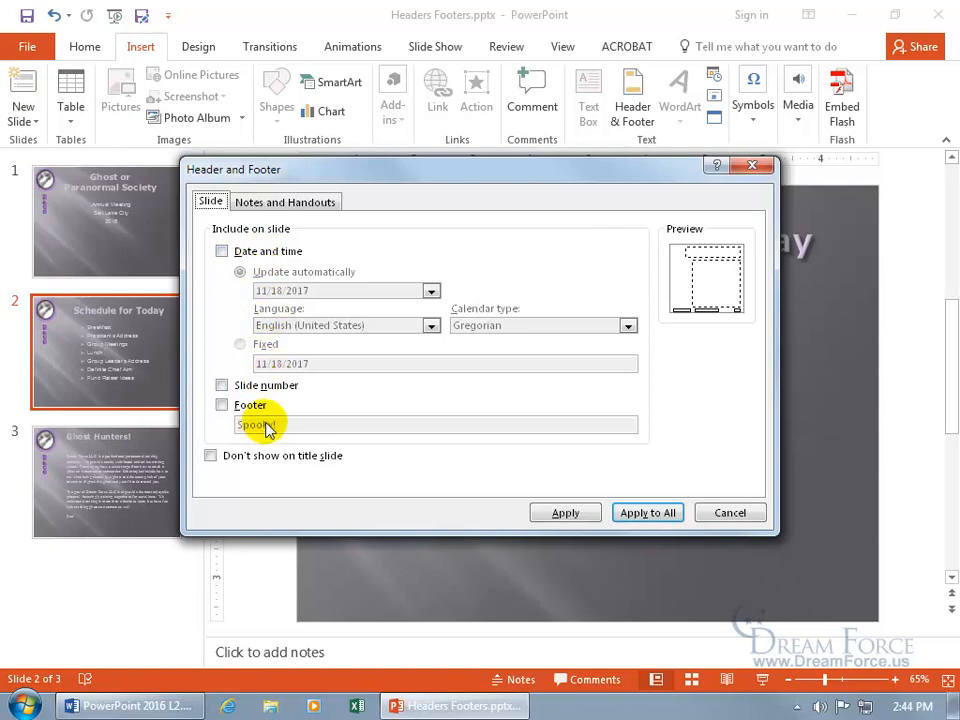
# Step: For notes and handouts, add the date, header 'GOPS!' and footer 'We hunt for spooks!', applied to all
pyautogui.click(285, 201)
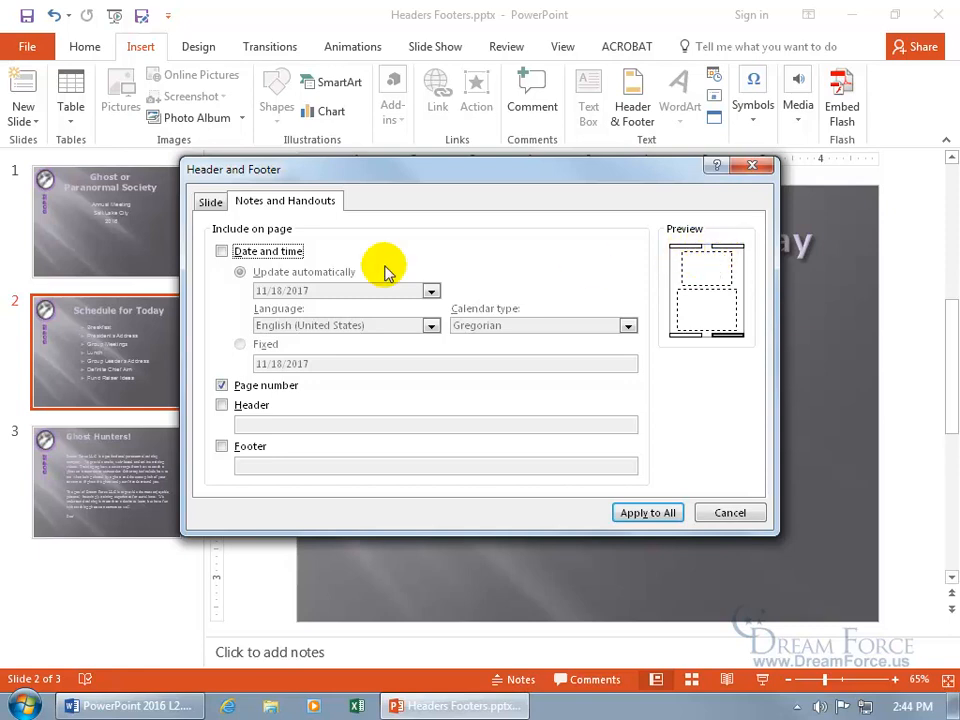
pyautogui.click(221, 251)
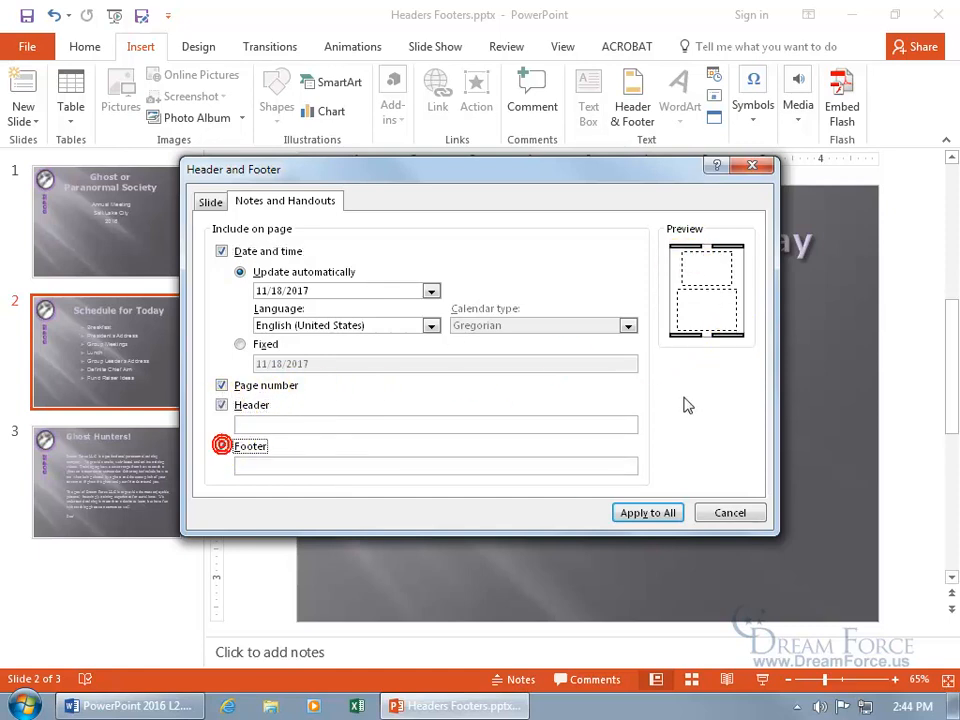
pyautogui.click(222, 446)
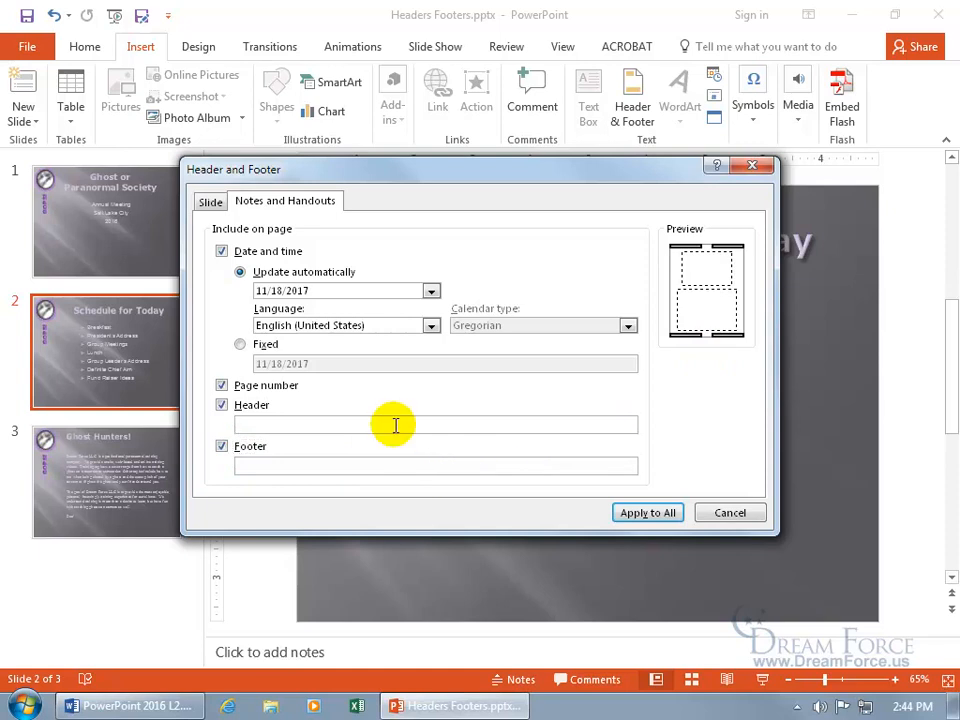
pyautogui.write('GOPS!')
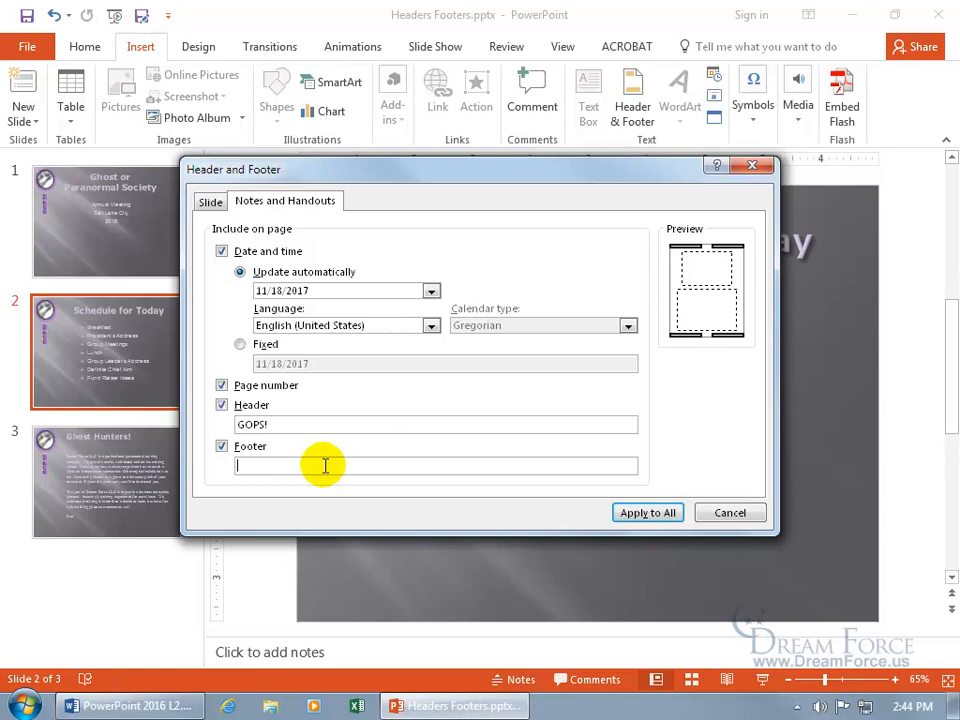
pyautogui.write('We hunt for spooks!')
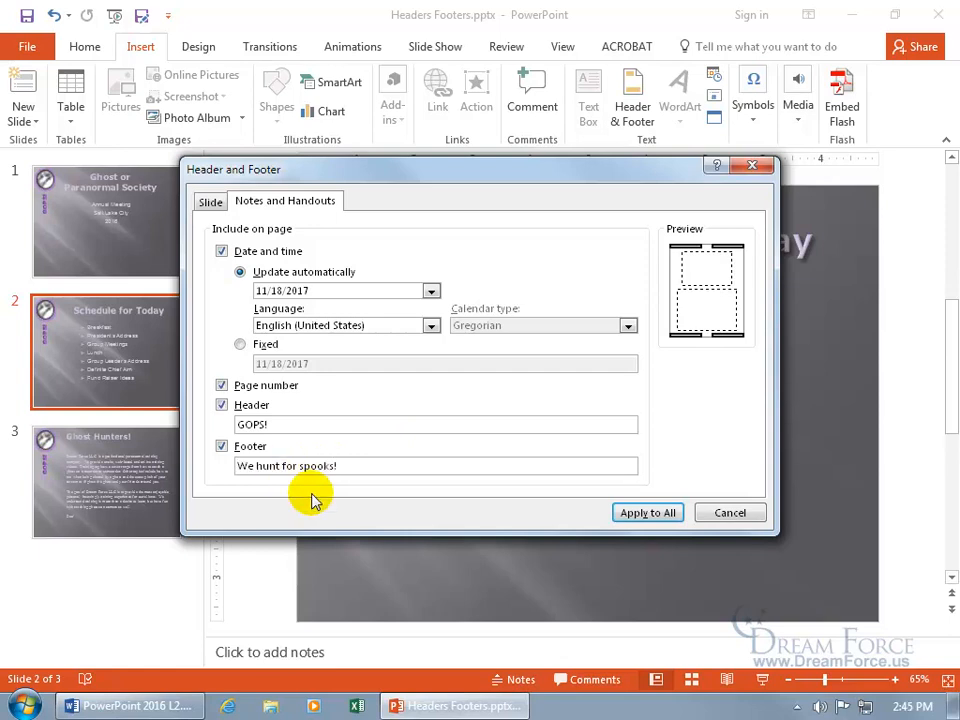
pyautogui.click(647, 512)
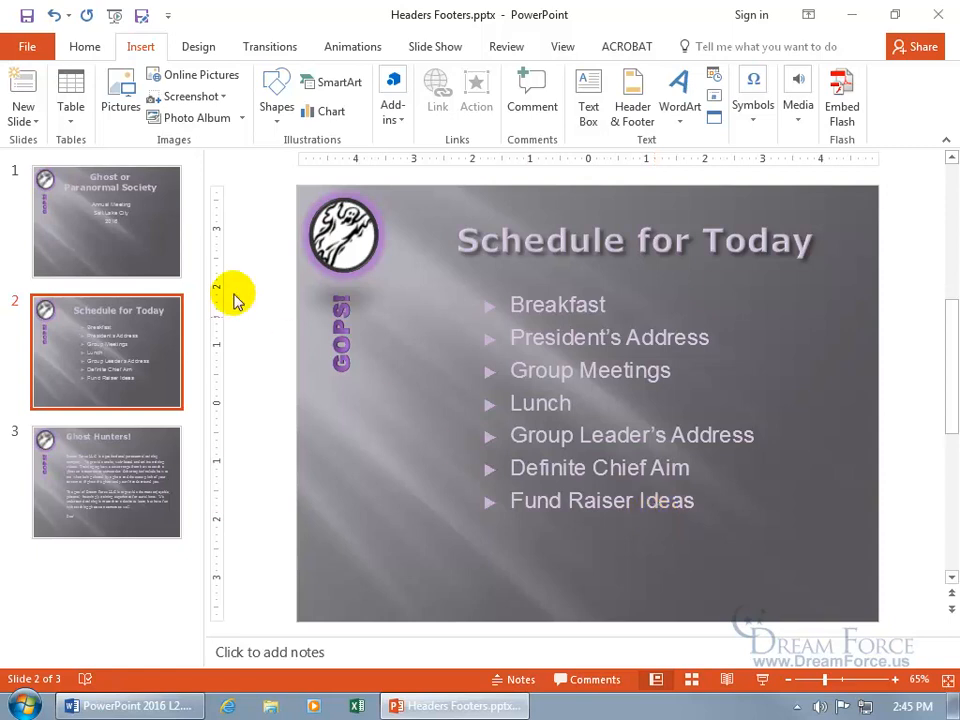
# Step: Show the Notes Pages print preview, zooming in to read the GOPS! header, then fitting the page
pyautogui.click(27, 46)
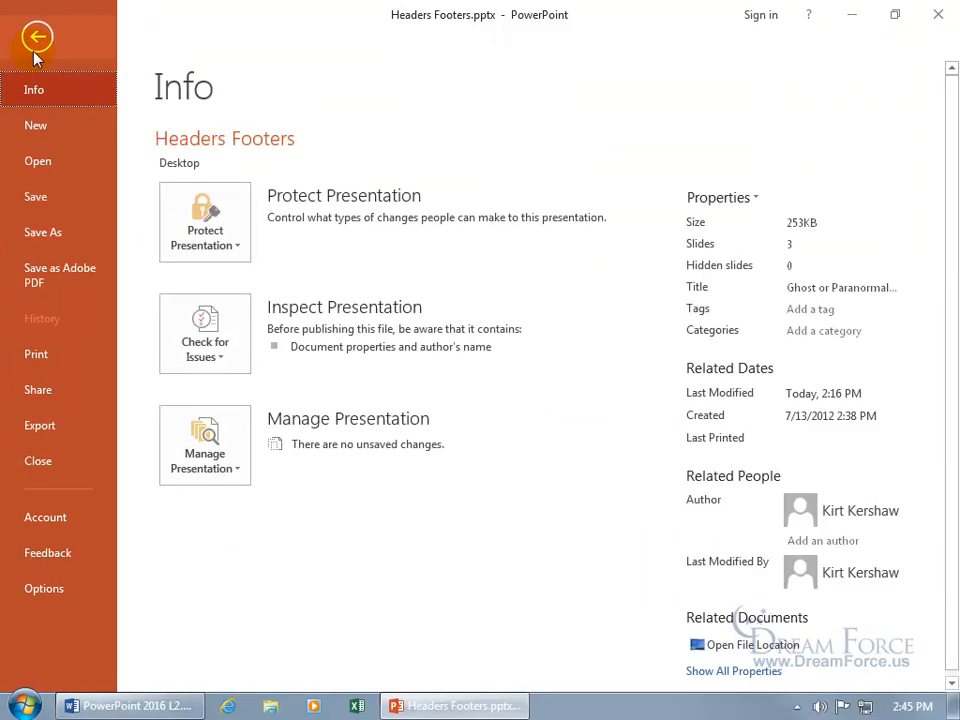
pyautogui.click(36, 354)
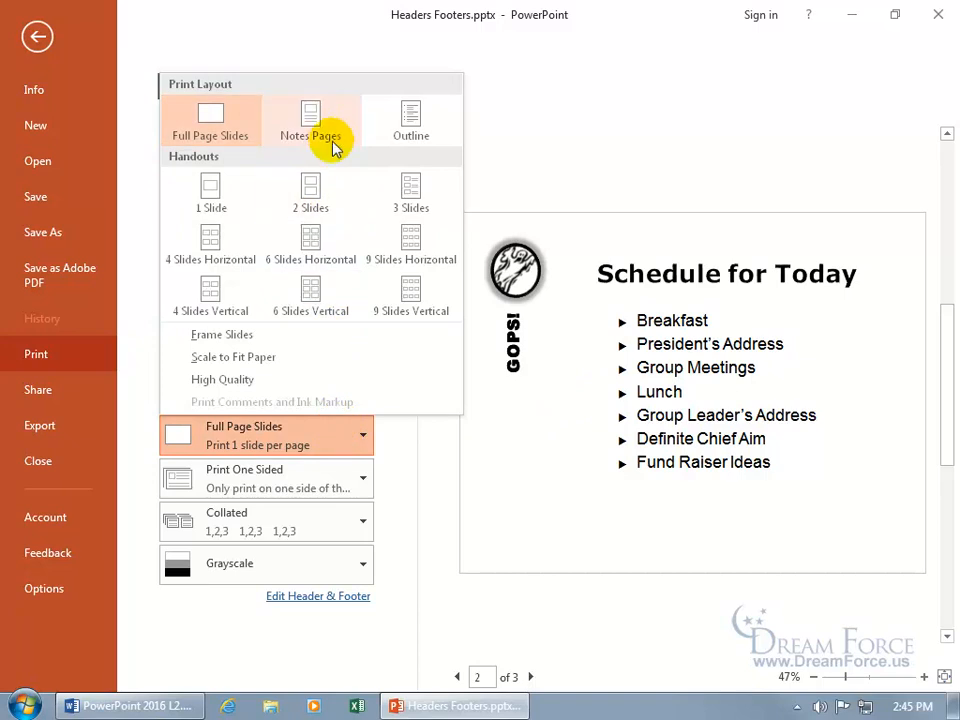
pyautogui.moveTo(411, 120)
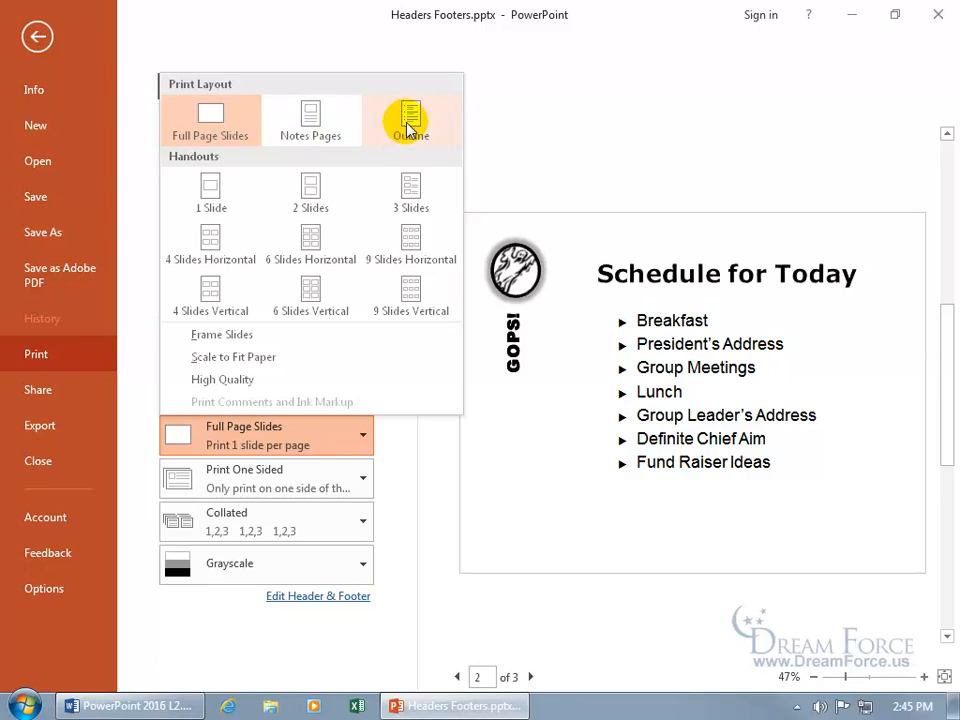
pyautogui.click(310, 120)
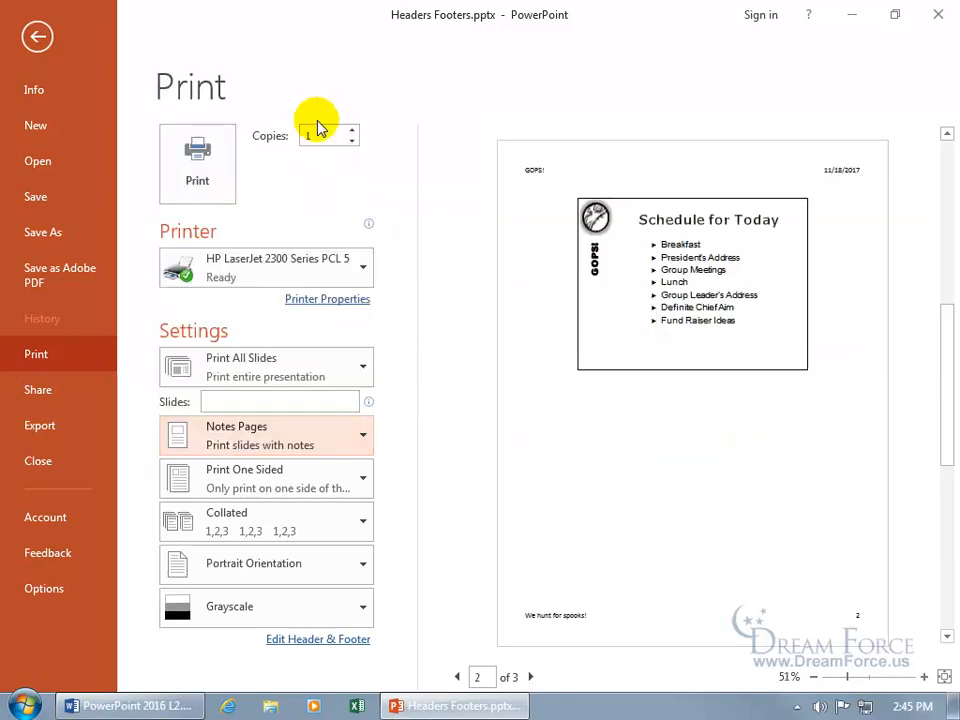
pyautogui.moveTo(807, 186)
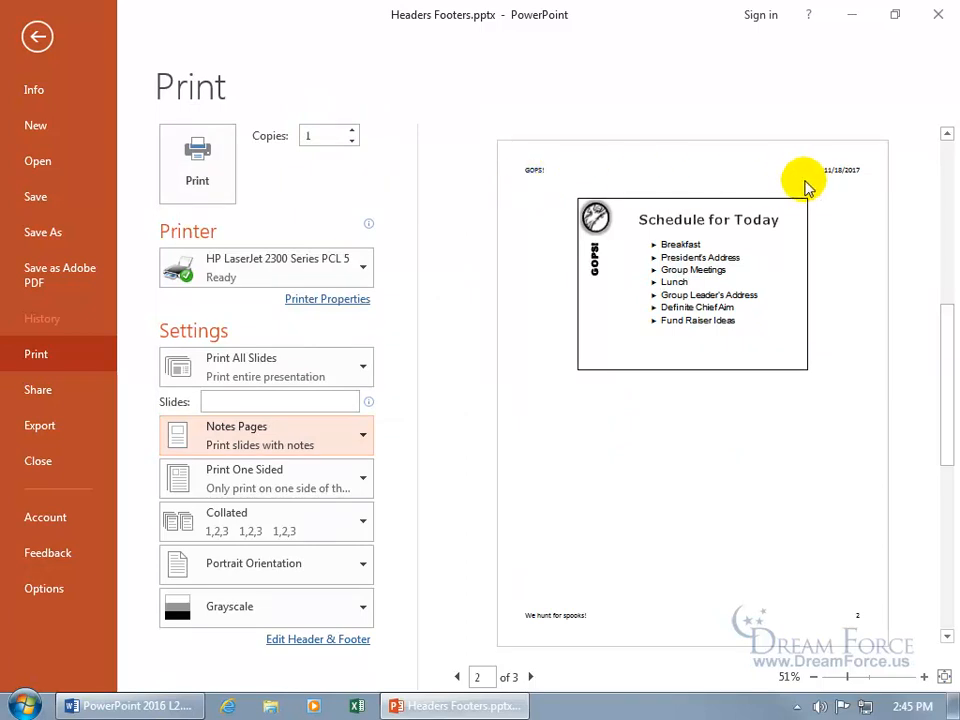
pyautogui.moveTo(562, 183)
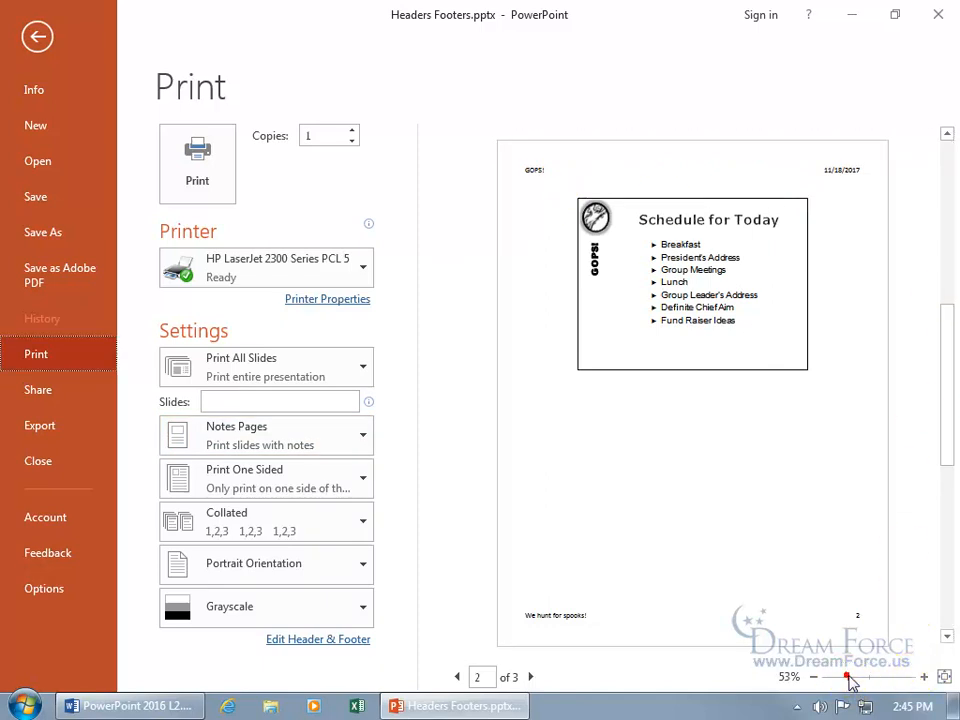
pyautogui.moveTo(848, 677); pyautogui.dragTo(900, 677)
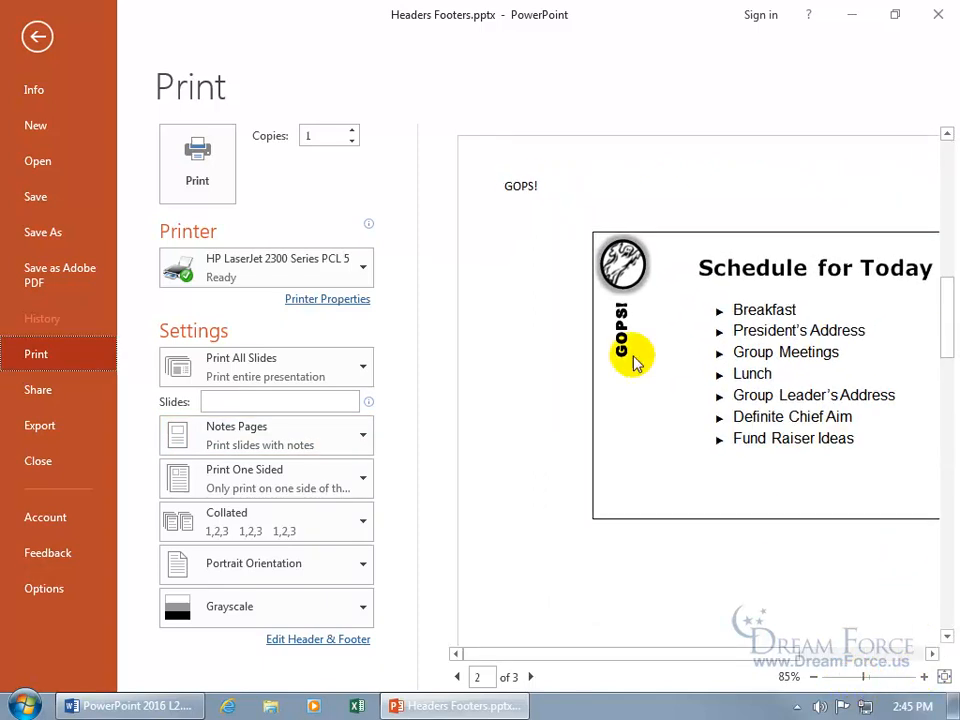
pyautogui.moveTo(735, 658)
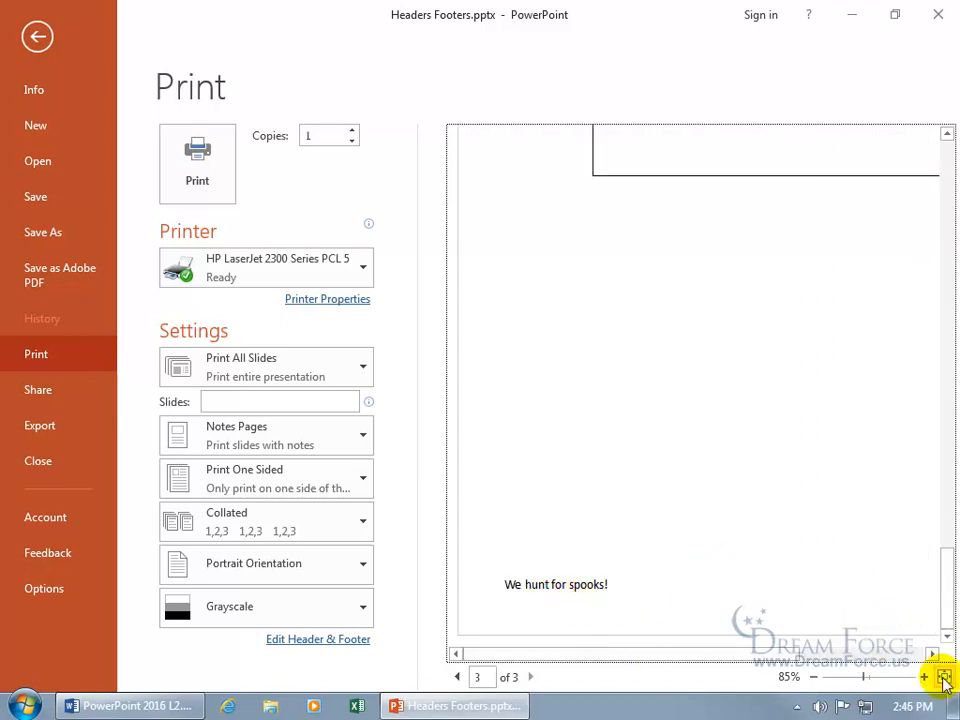
pyautogui.click(942, 677)
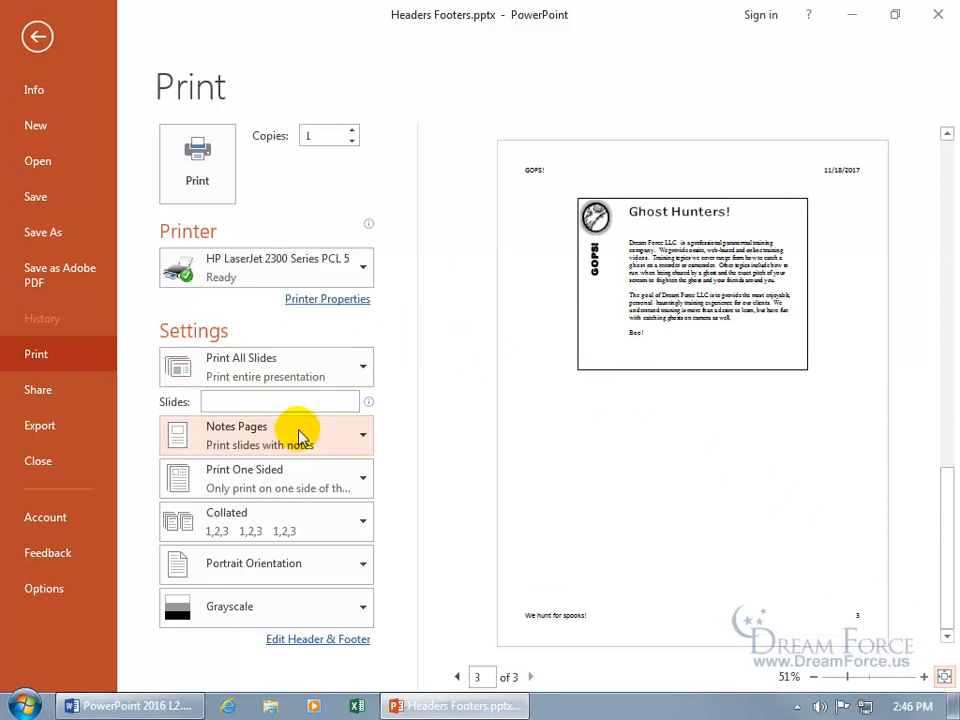
# Step: Switch the print layout to Outline, then to Handouts with 3 slides per page
pyautogui.click(266, 435)
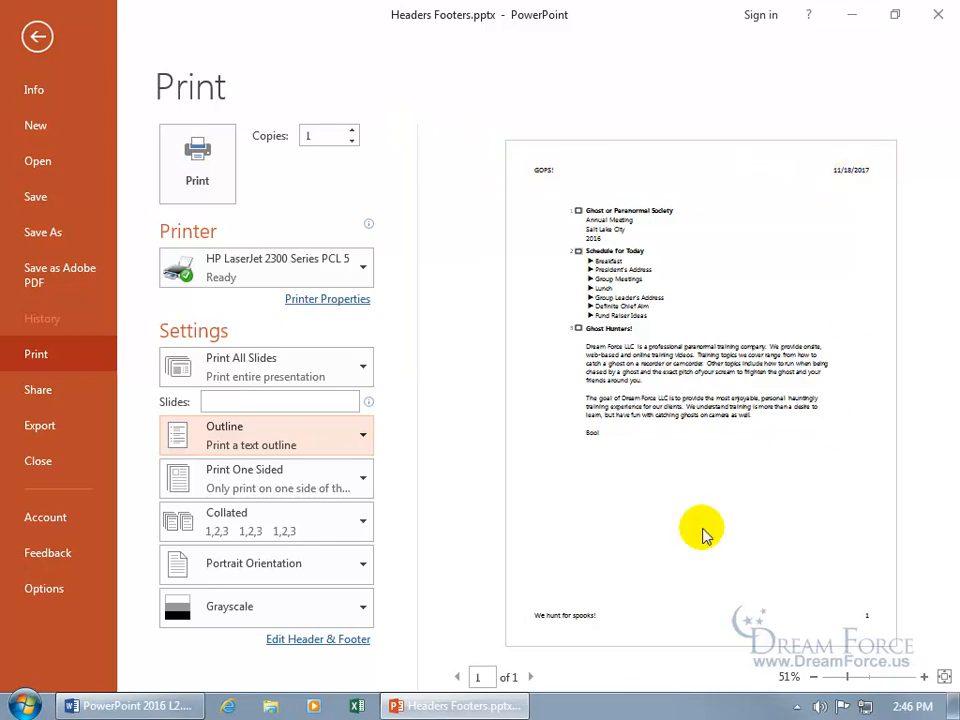
pyautogui.moveTo(435, 495)
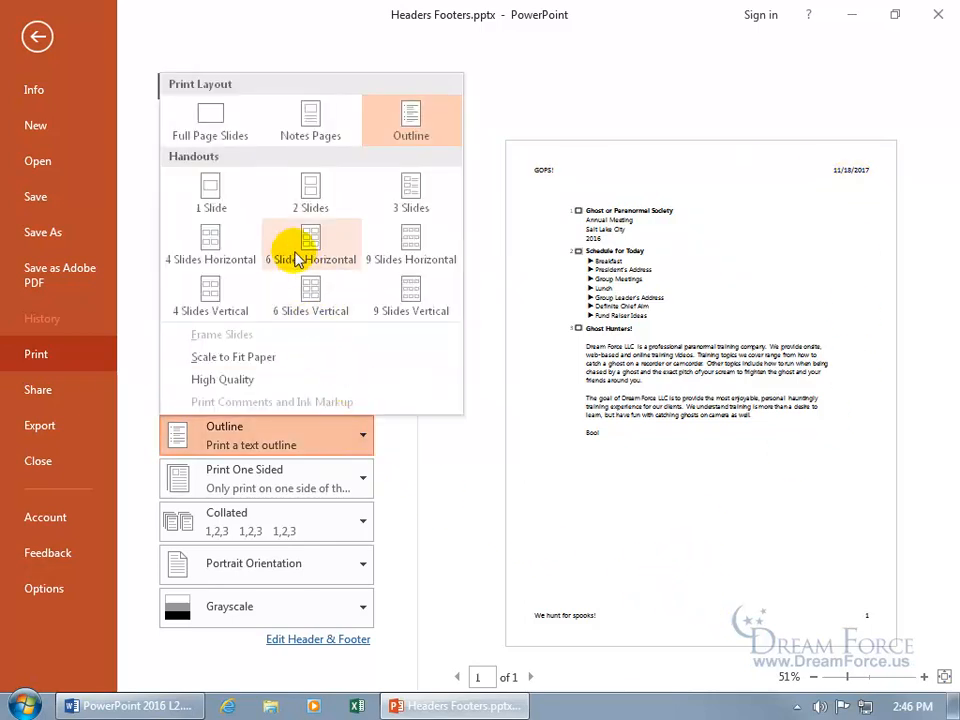
pyautogui.moveTo(211, 190)
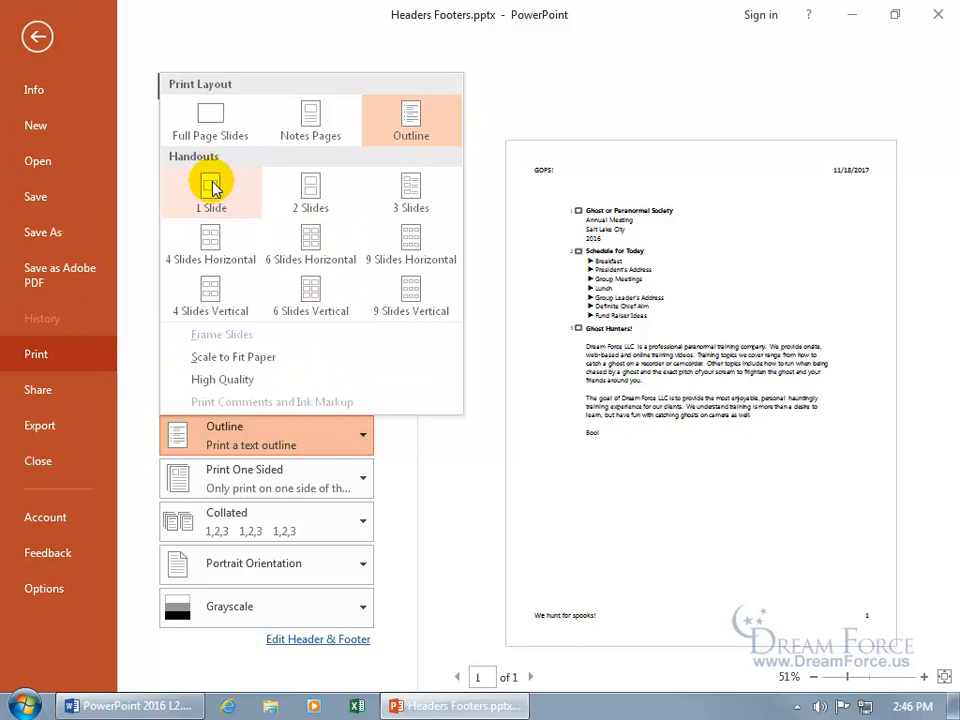
pyautogui.click(411, 193)
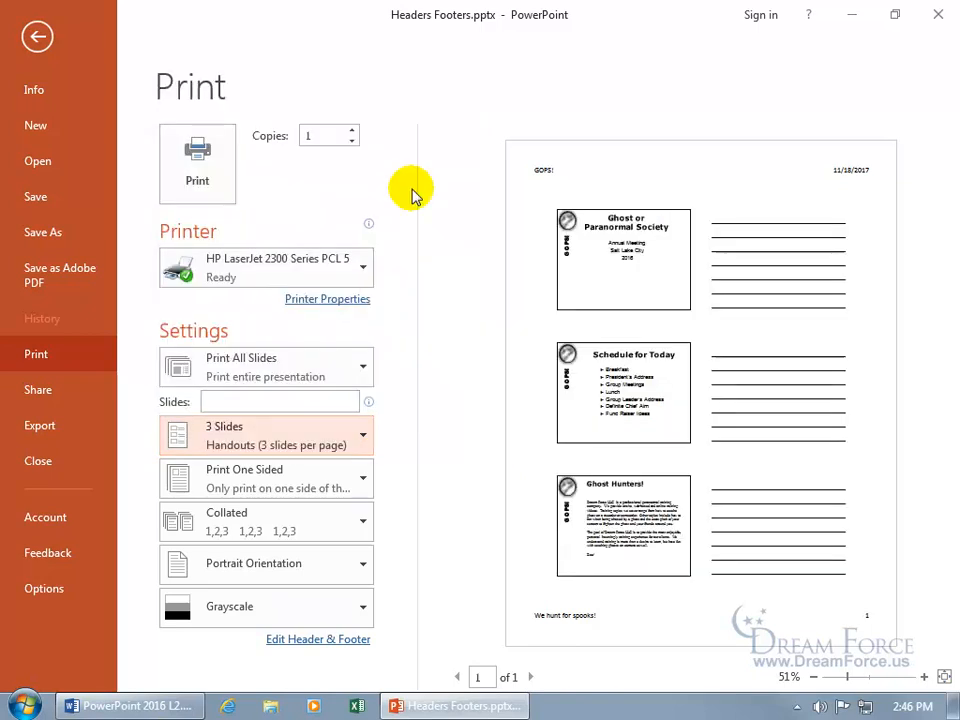
pyautogui.moveTo(700, 388)
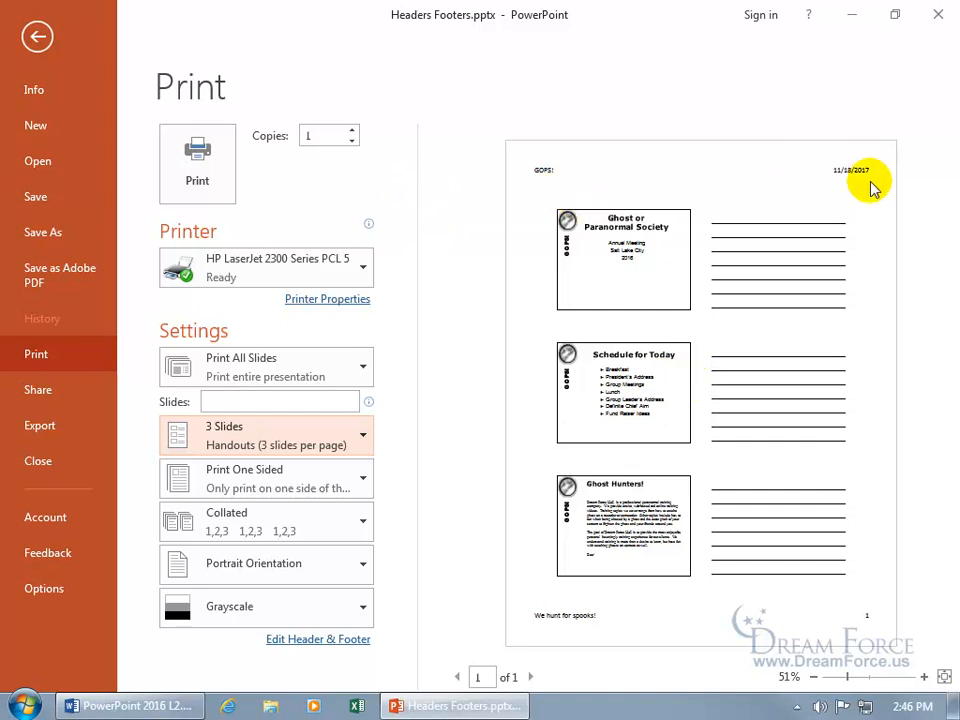
pyautogui.moveTo(795, 607)
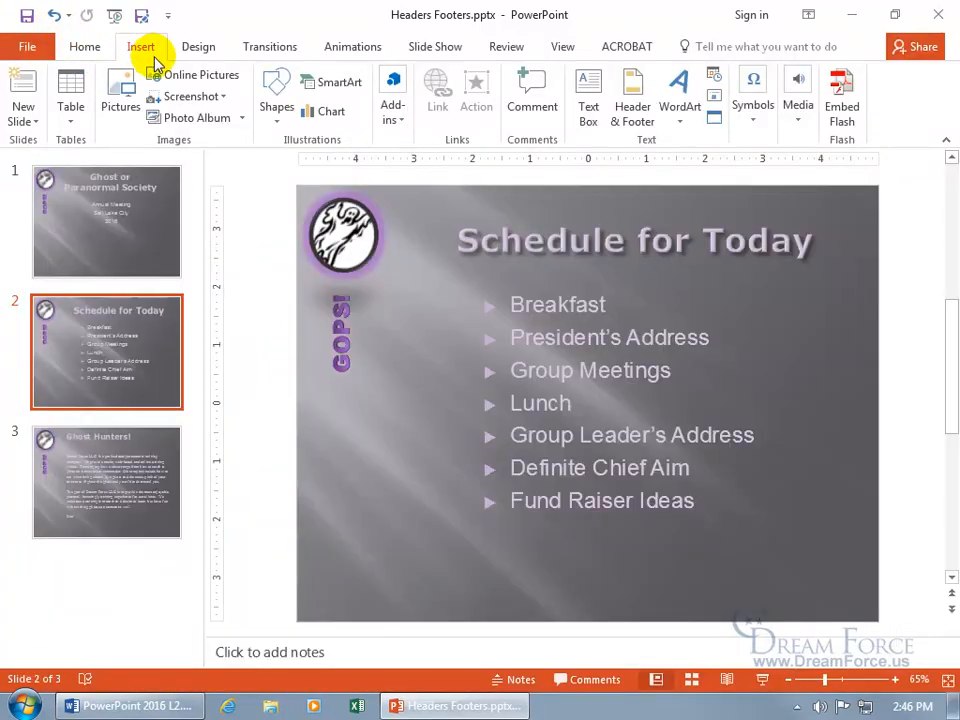
pyautogui.moveTo(632, 95)
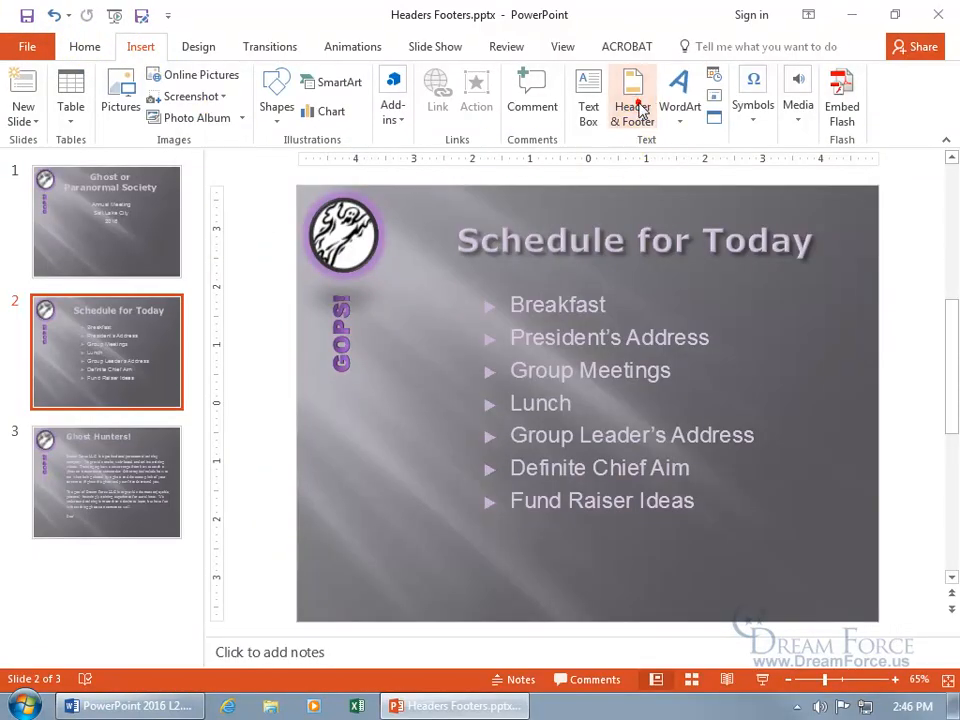
# Step: Clear the date, page number, header and footer on notes and handouts, applying to all
pyautogui.click(632, 95)
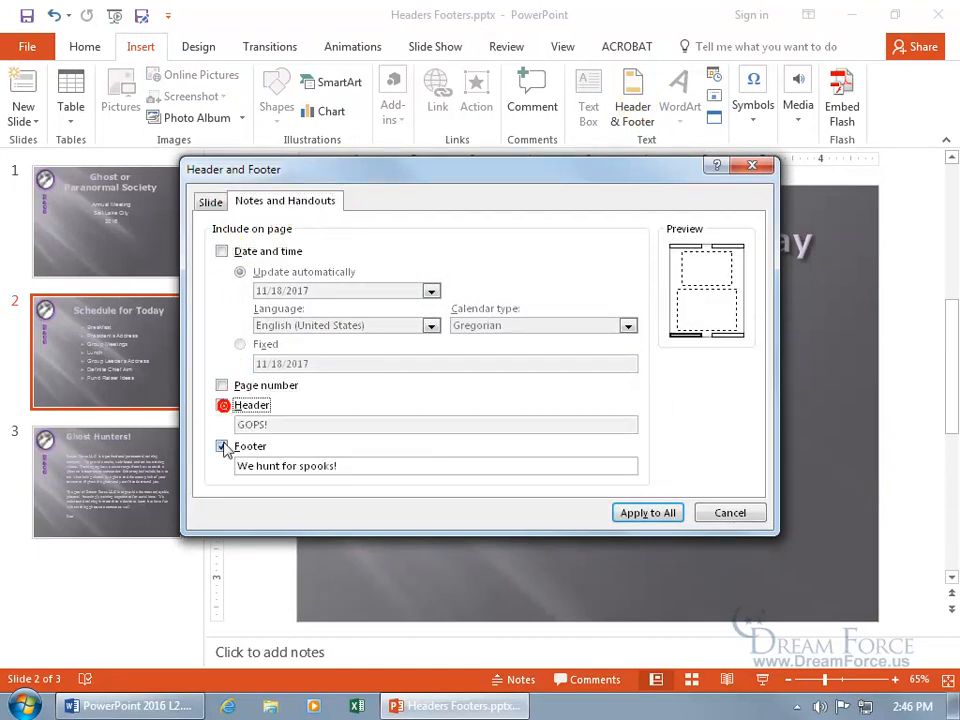
pyautogui.click(647, 512)
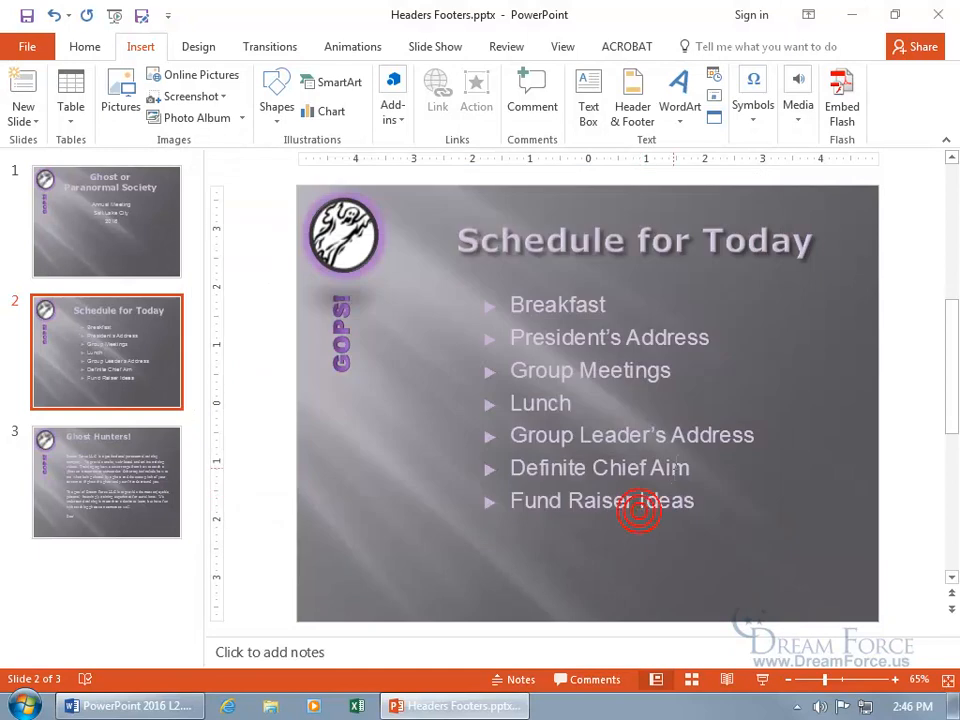